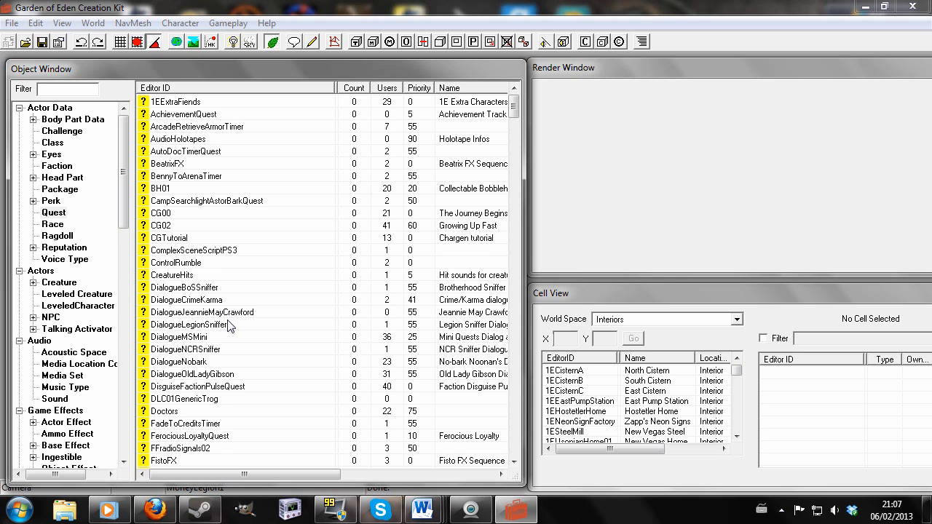
Create a new quest with the ID 'mydialogue'
{"action": "right_click", "coordinate": [184, 287]}
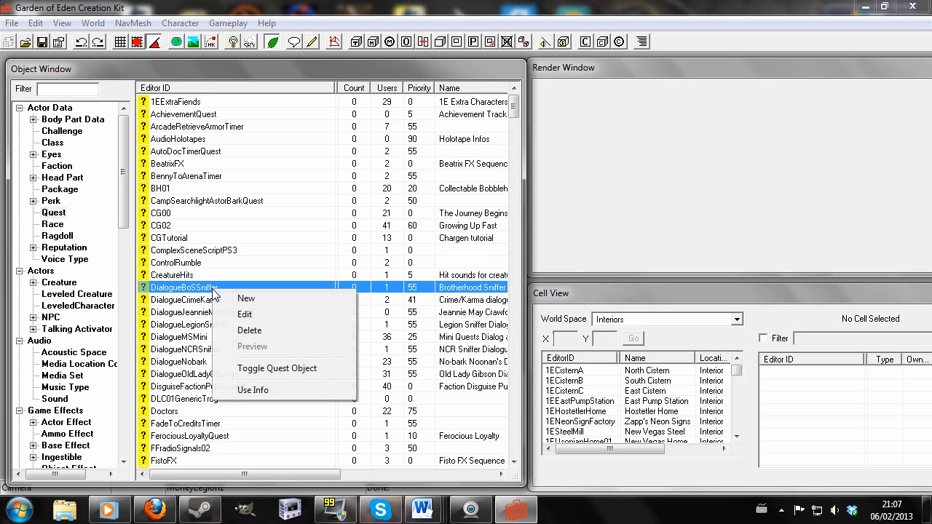
{"action": "left_click", "coordinate": [245, 314]}
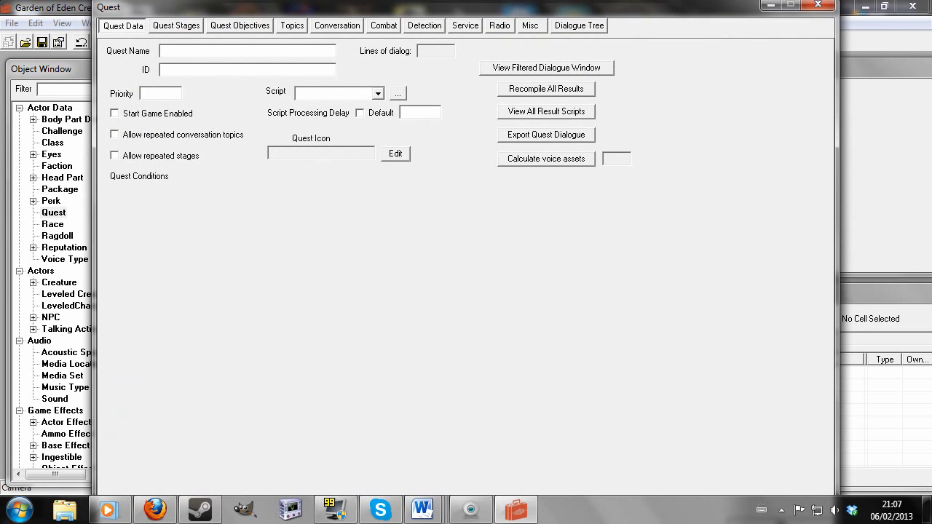
{"action": "type", "text": "m"}
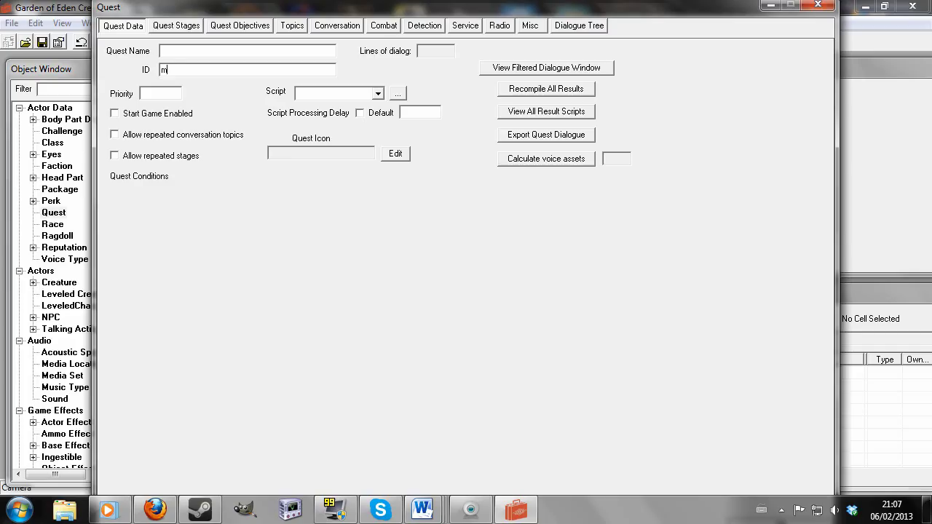
{"action": "type", "text": "ydialogue"}
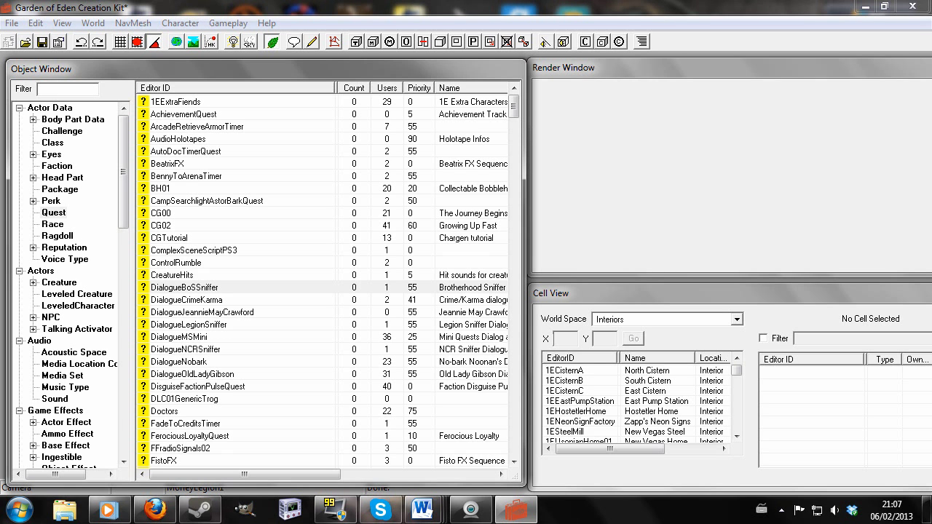
Filter the quest list for 'mydia' and open the mydialogue quest for editing
{"action": "type", "text": "mu"}
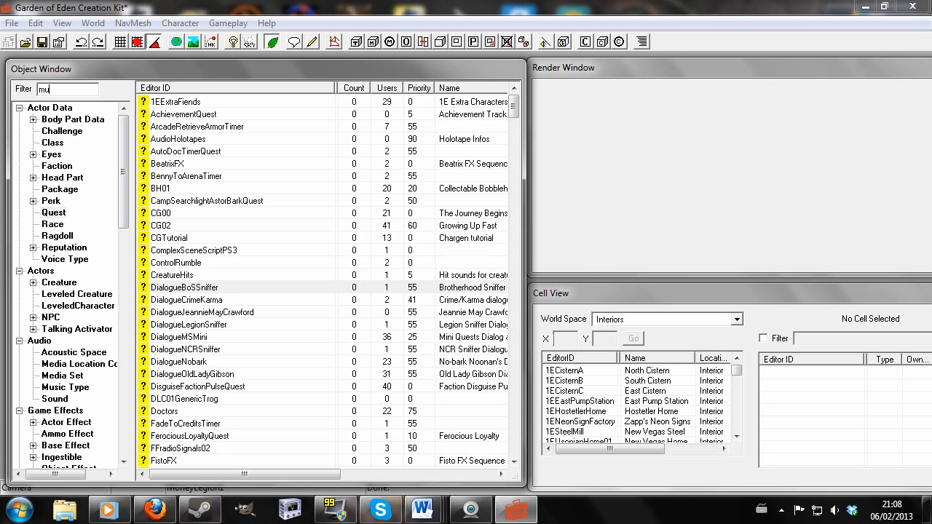
{"action": "type", "text": "ydia"}
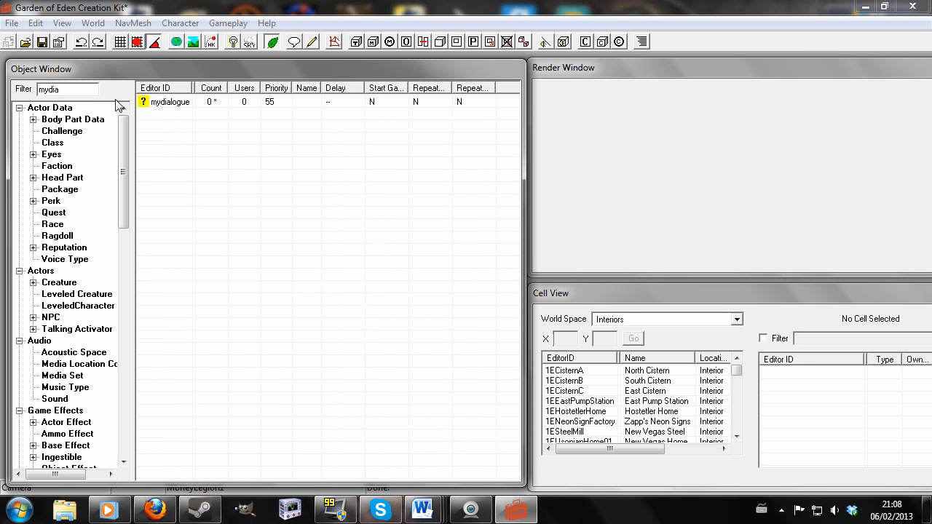
{"action": "double_click", "coordinate": [170, 102]}
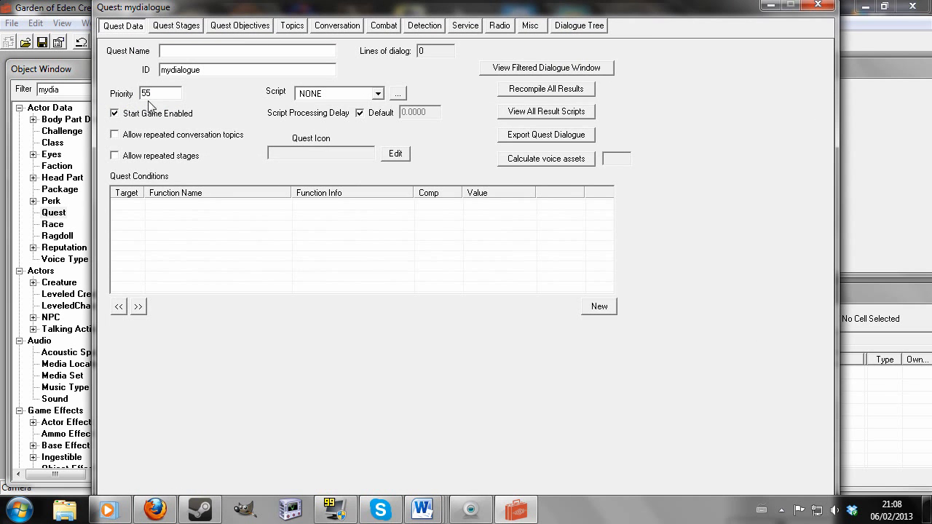
{"action": "left_click", "coordinate": [291, 25]}
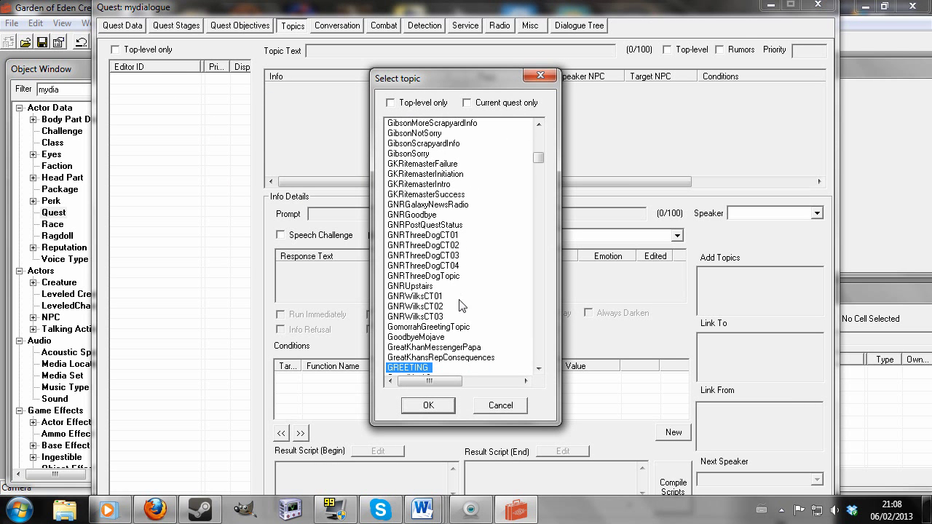
Add the GREETING topic to mydialogue and select its 'Hello' response
{"action": "left_click", "coordinate": [429, 406]}
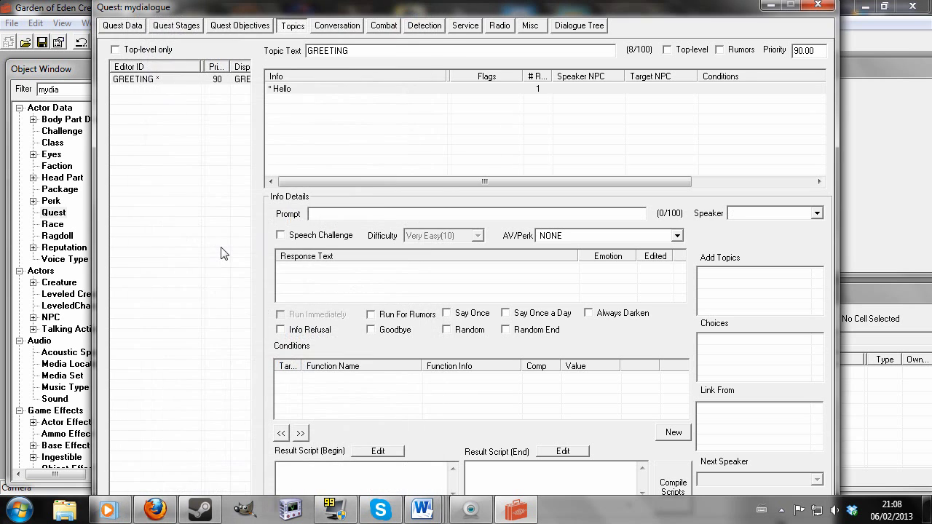
{"action": "left_click", "coordinate": [283, 88]}
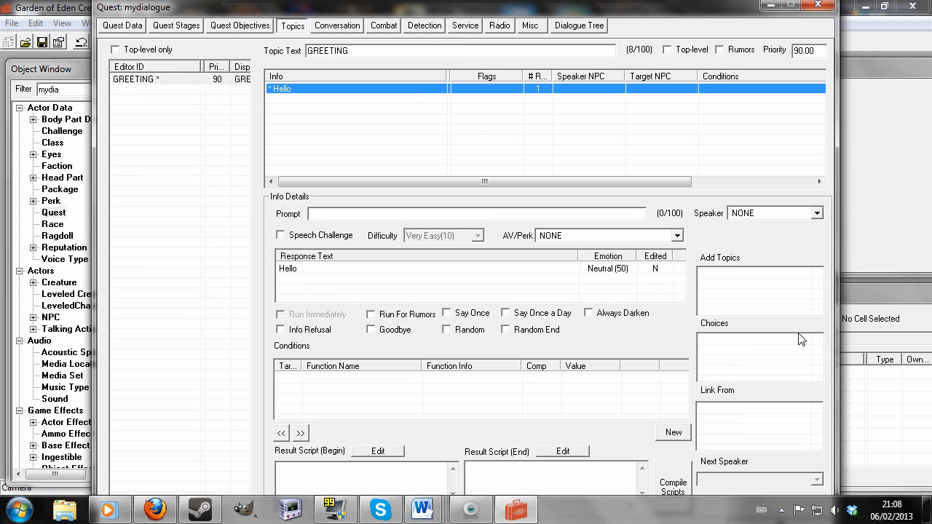
{"action": "mouse_move", "coordinate": [790, 375]}
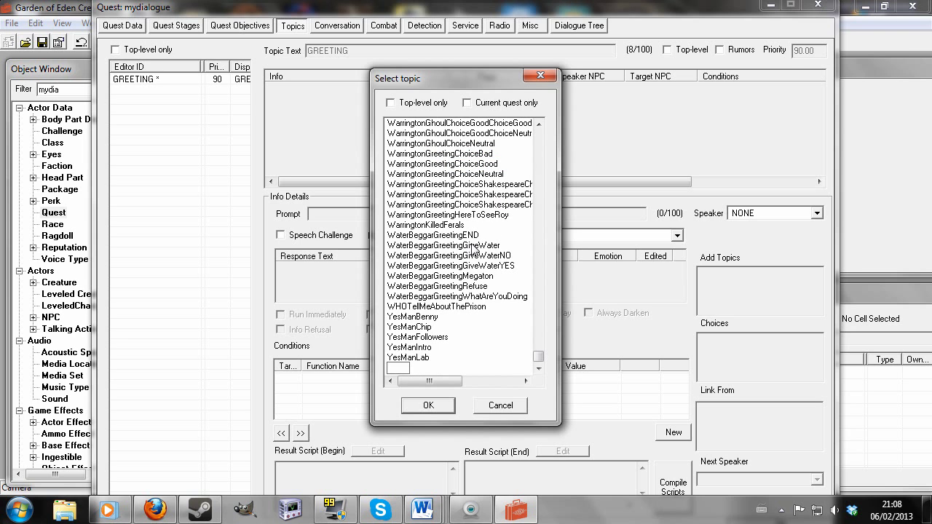
Create Topic1 and add it to GREETING's Add Topics list
{"action": "type", "text": "Topic1 *"}
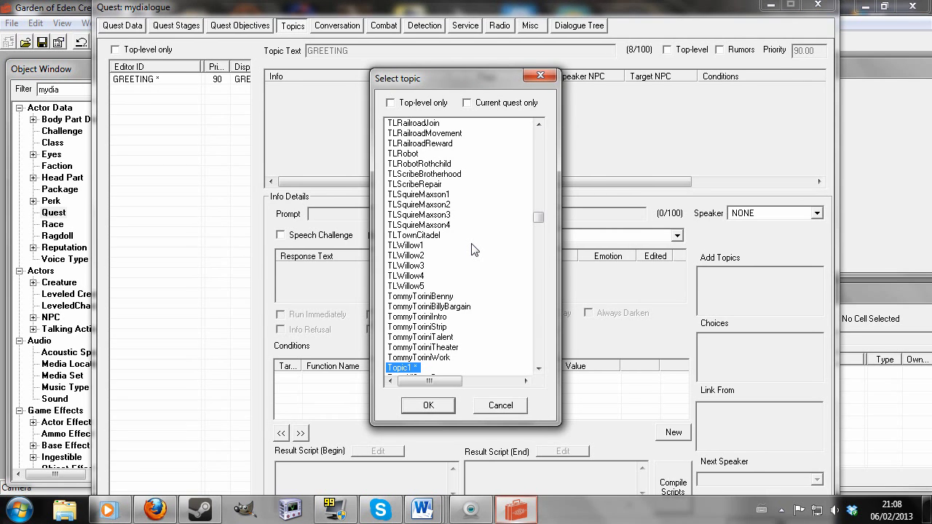
{"action": "left_click", "coordinate": [428, 406]}
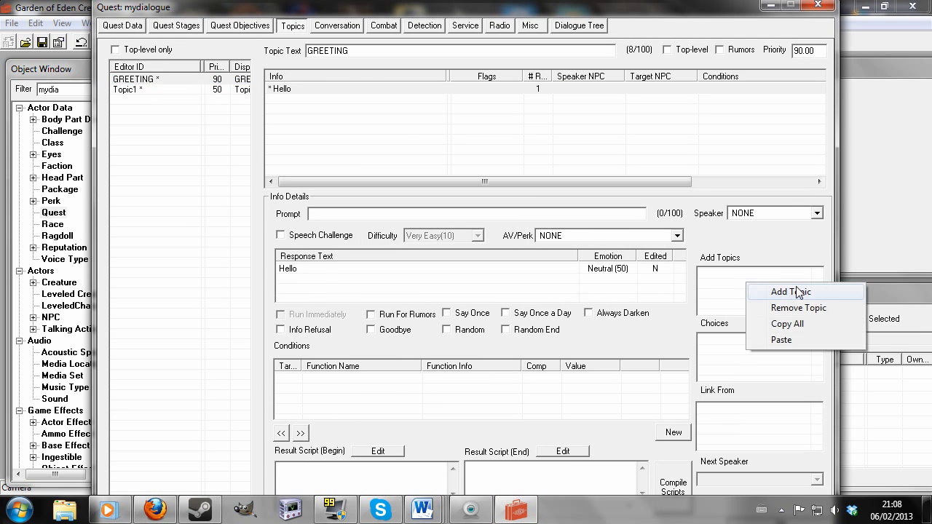
{"action": "left_click", "coordinate": [789, 292]}
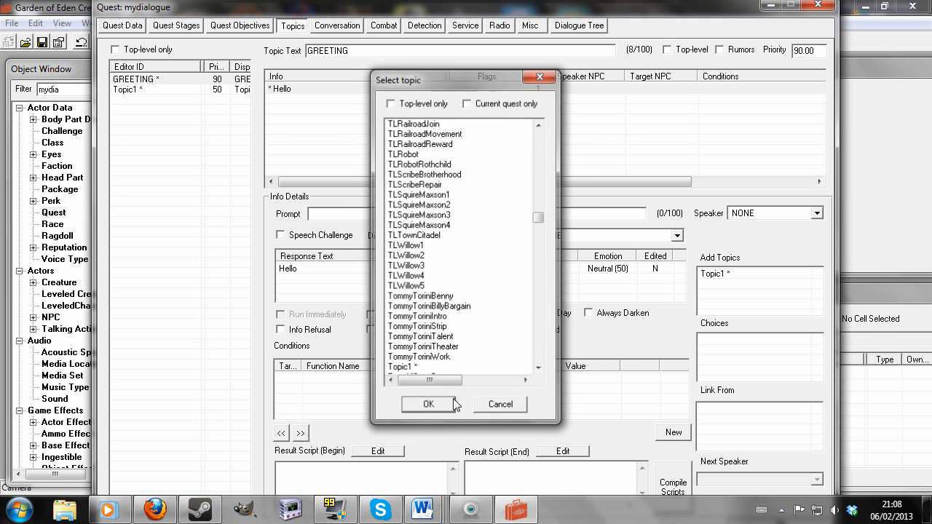
{"action": "left_click", "coordinate": [428, 404]}
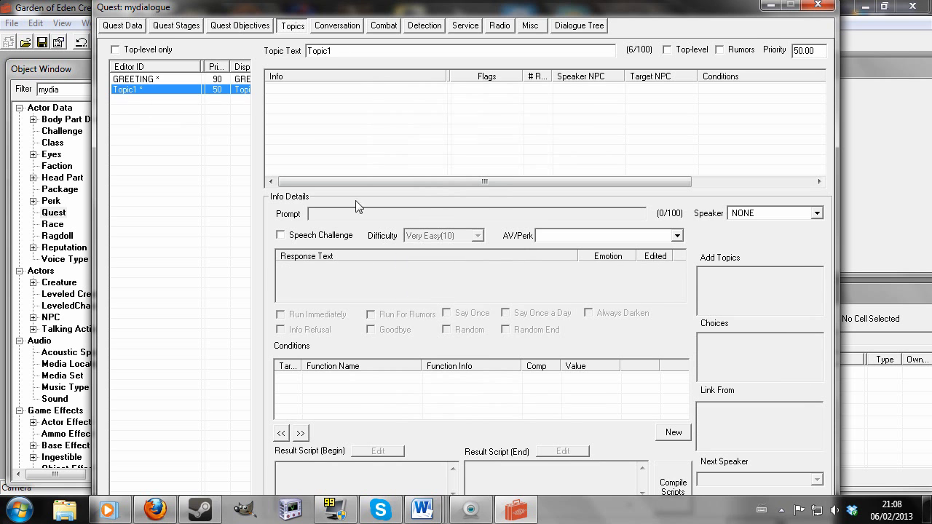
Give Topic1 a new response 'Ask ahead' with its prompt text
{"action": "left_click", "coordinate": [672, 432]}
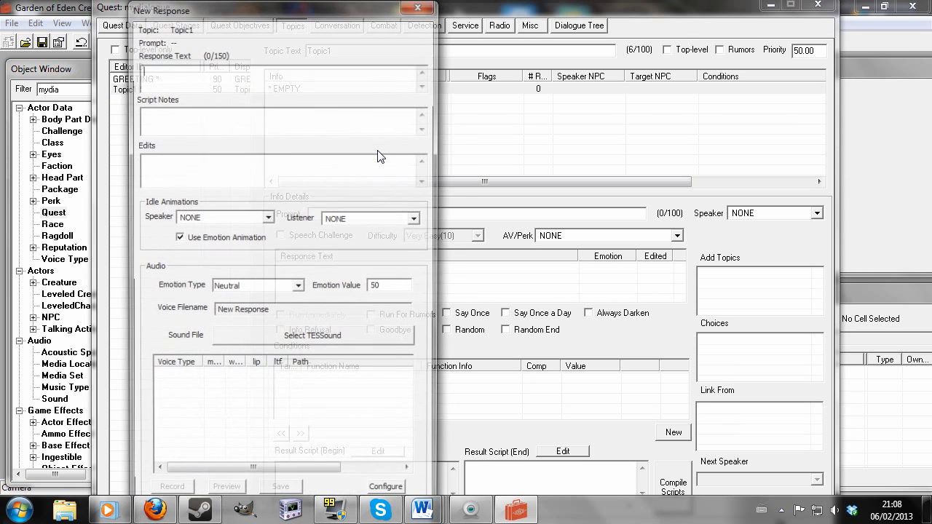
{"action": "type", "text": "A"}
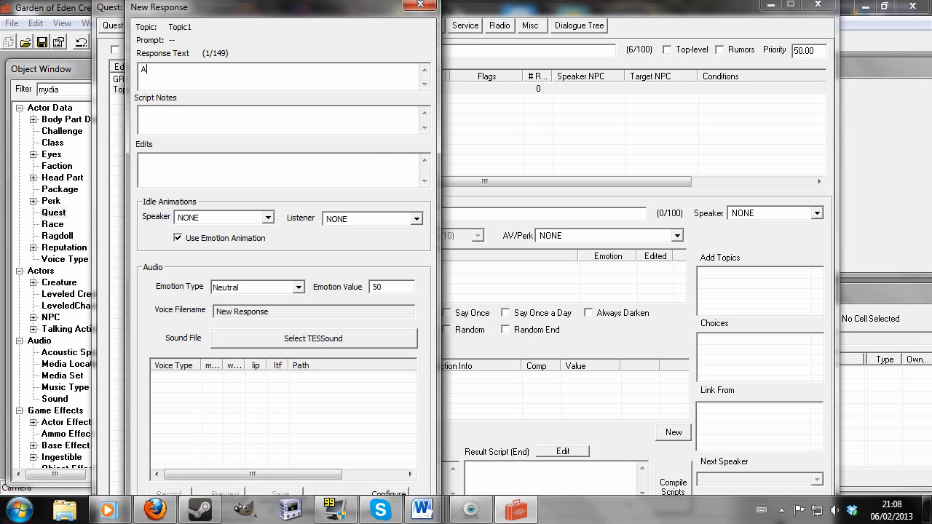
{"action": "type", "text": "sk ahead"}
{"action": "left_click", "coordinate": [477, 213]}
{"action": "type", "text": "I have a few"}
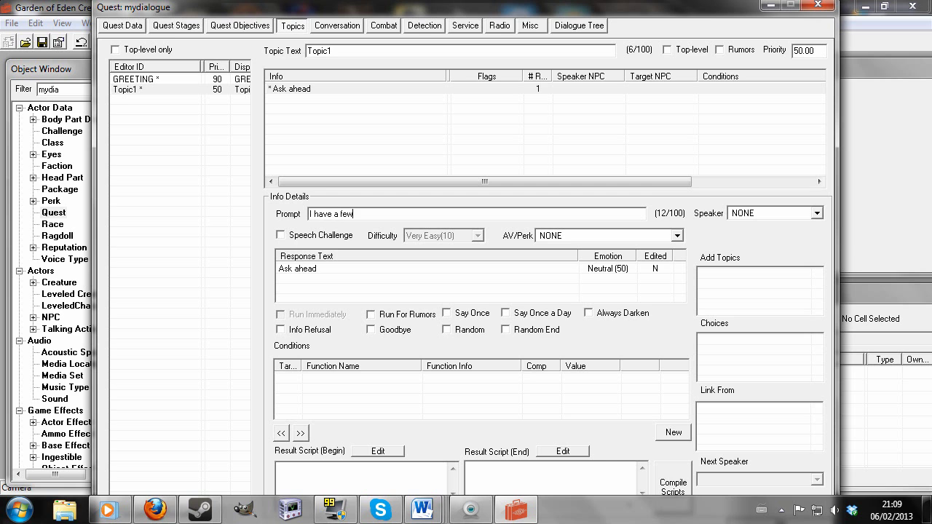
{"action": "type", "text": "questo"}
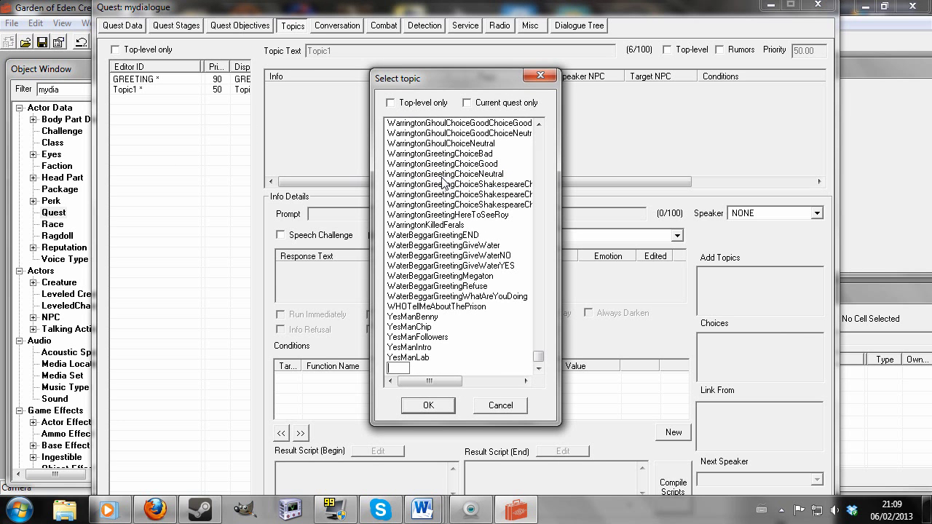
Add a Question1 topic whose response is 'Eighteen'
{"action": "type", "text": "Question"}
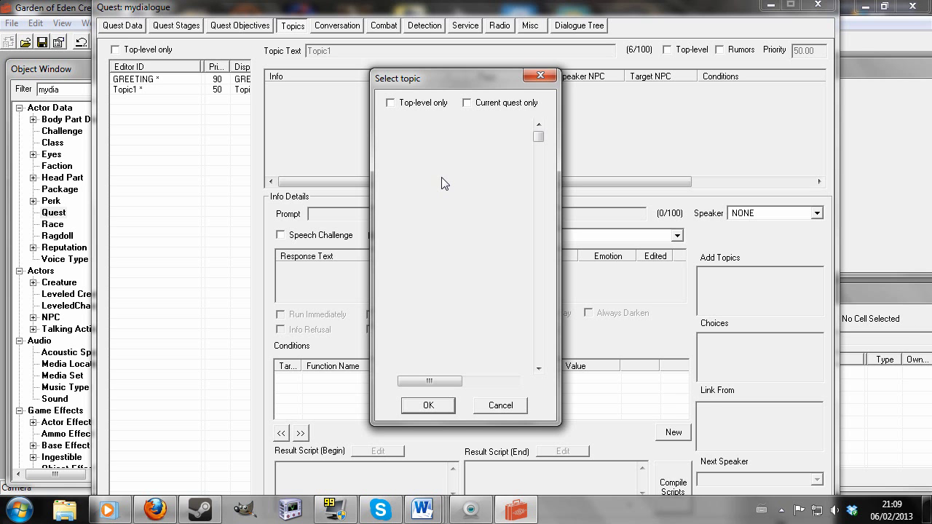
{"action": "left_click", "coordinate": [428, 406]}
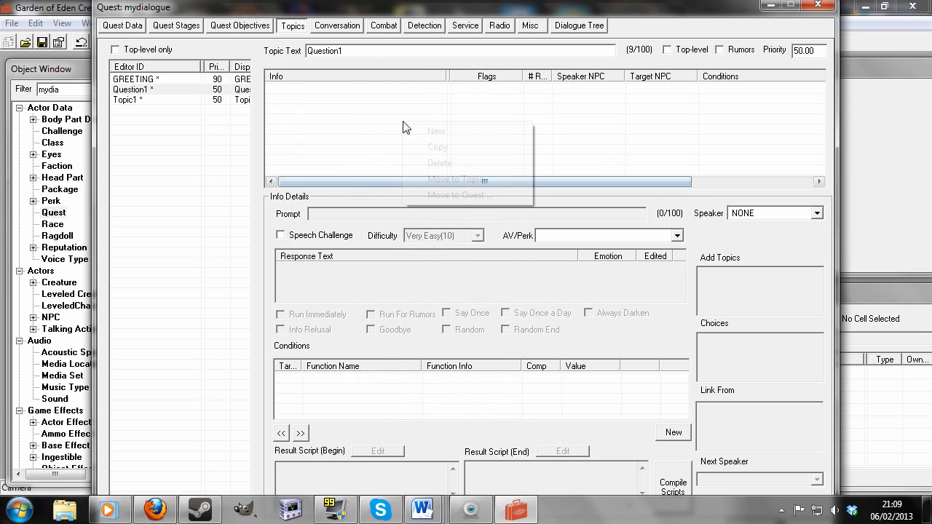
{"action": "left_click", "coordinate": [436, 131]}
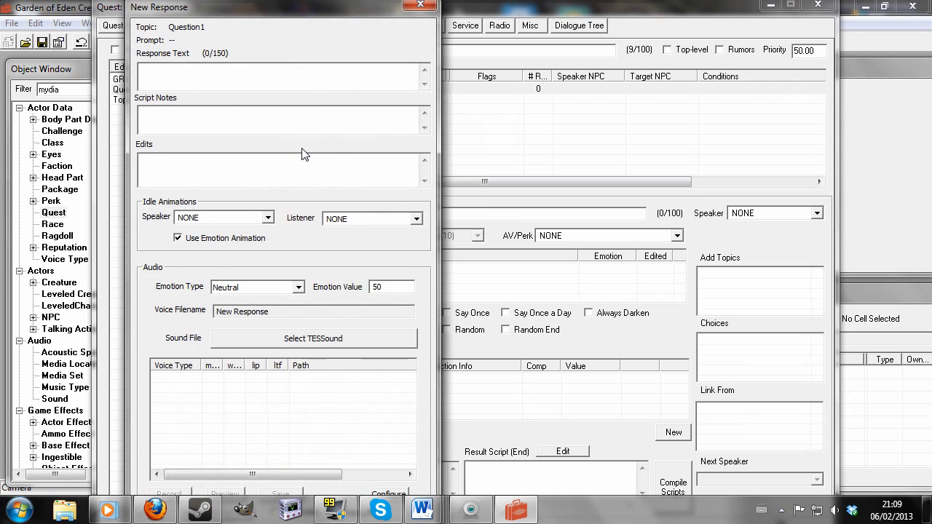
{"action": "type", "text": "Eighteen"}
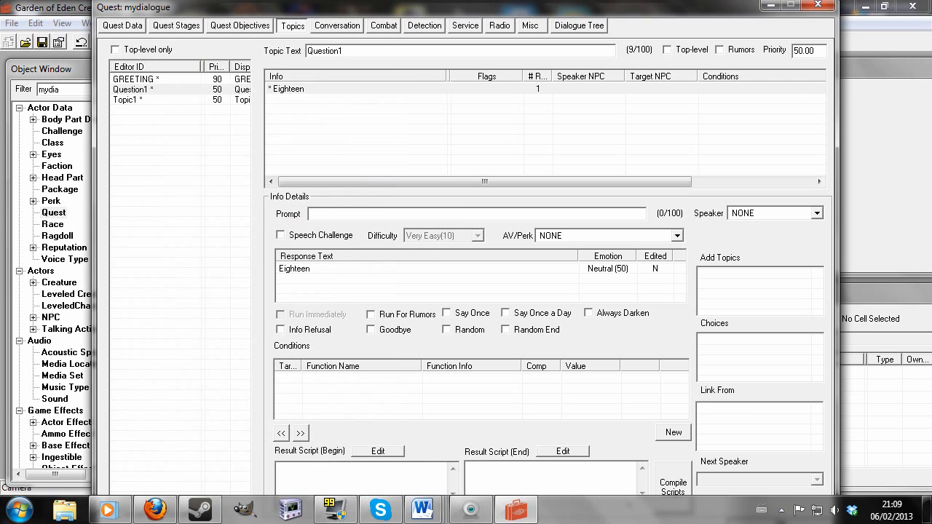
{"action": "type", "text": "Hd"}
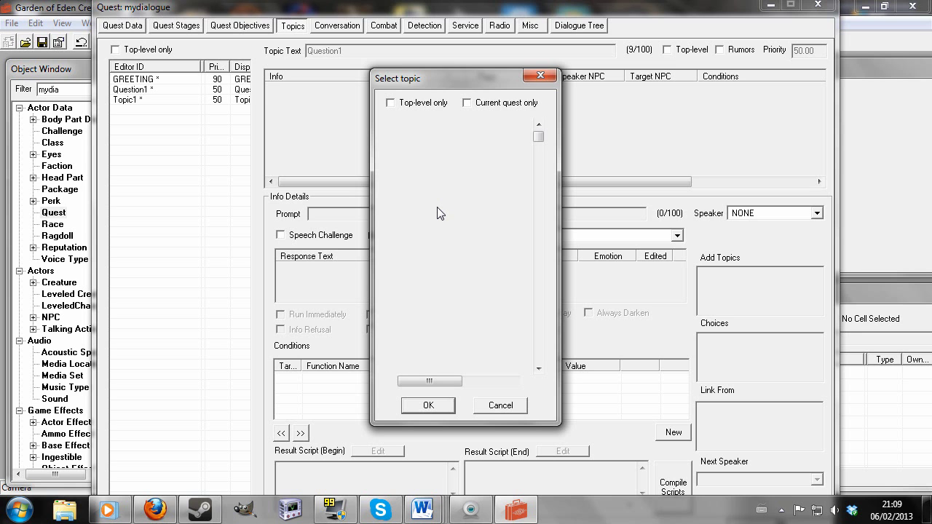
Create Question2 with the response 'I'm from England'
{"action": "left_click", "coordinate": [428, 406]}
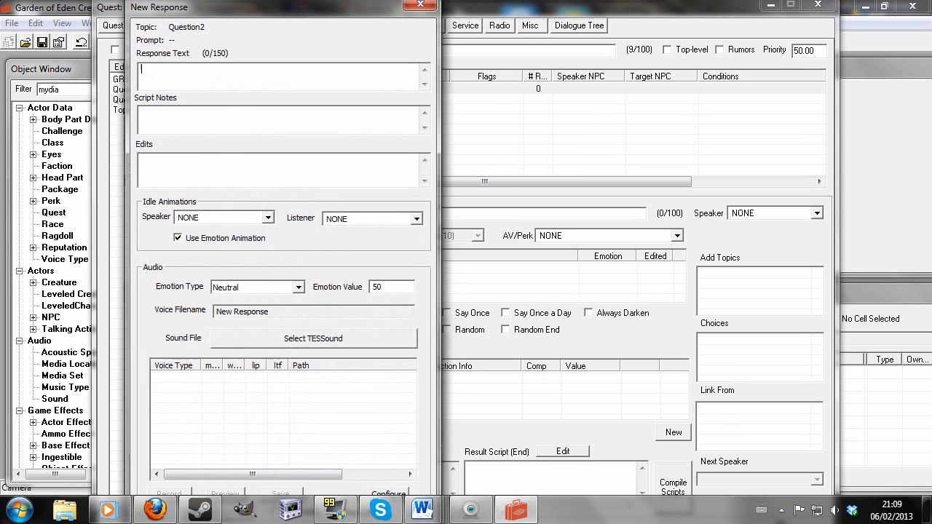
{"action": "type", "text": "I'm"}
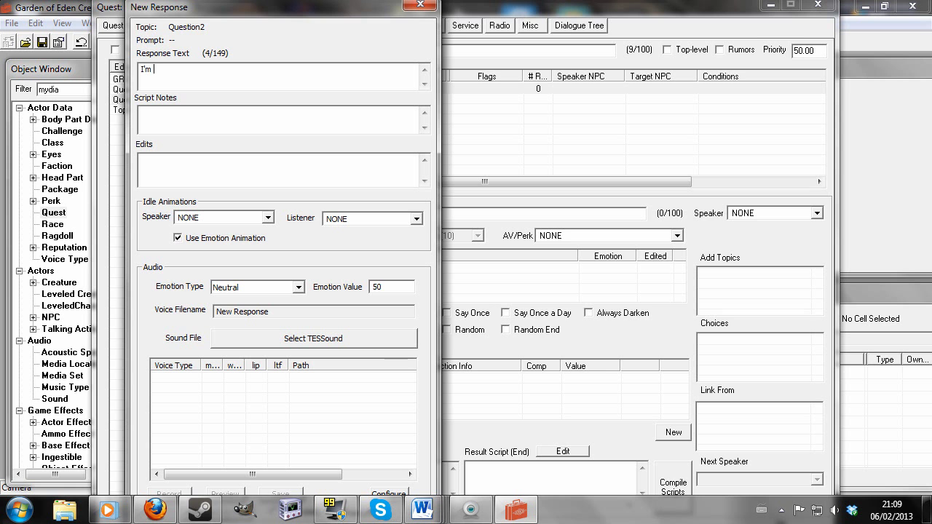
{"action": "type", "text": "from England"}
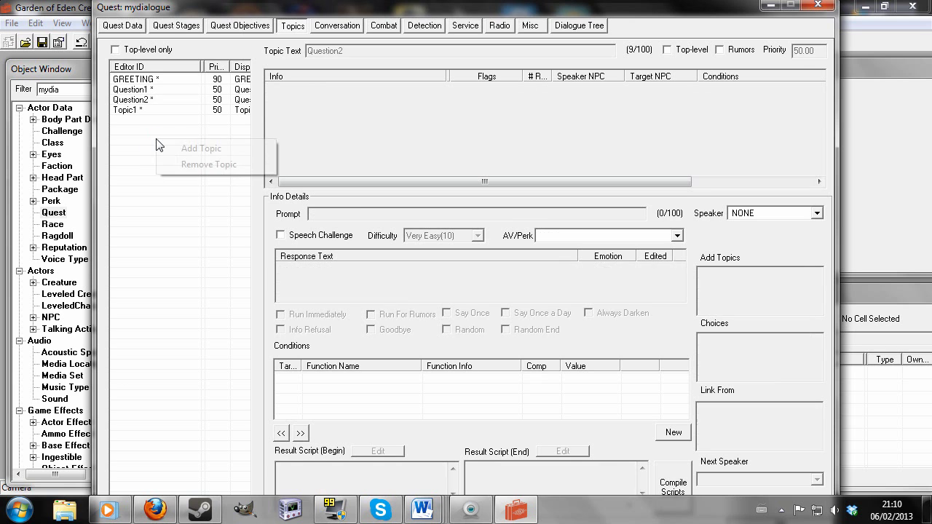
Add Question3 answering 'Beef' to the prompt 'If you had to eat one meat...'
{"action": "left_click", "coordinate": [201, 148]}
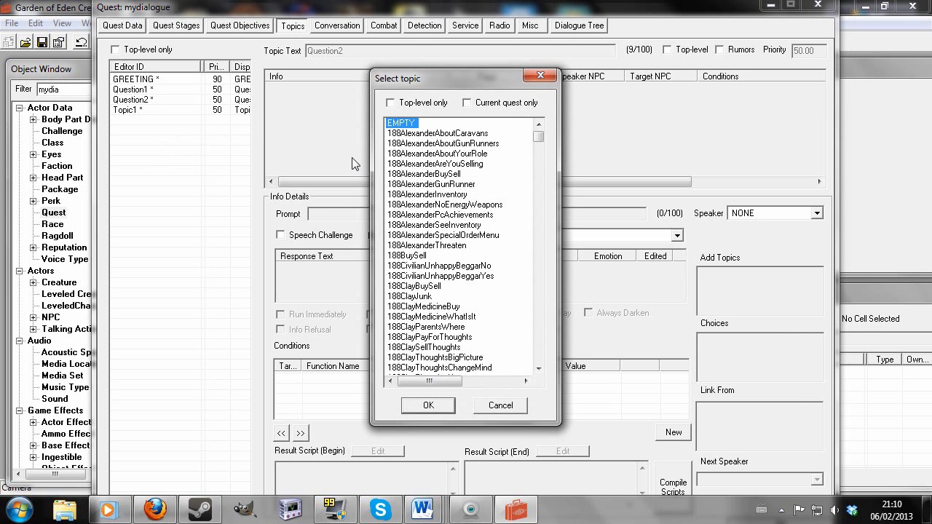
{"action": "scroll", "scroll_direction": "down", "scroll_amount": 3}
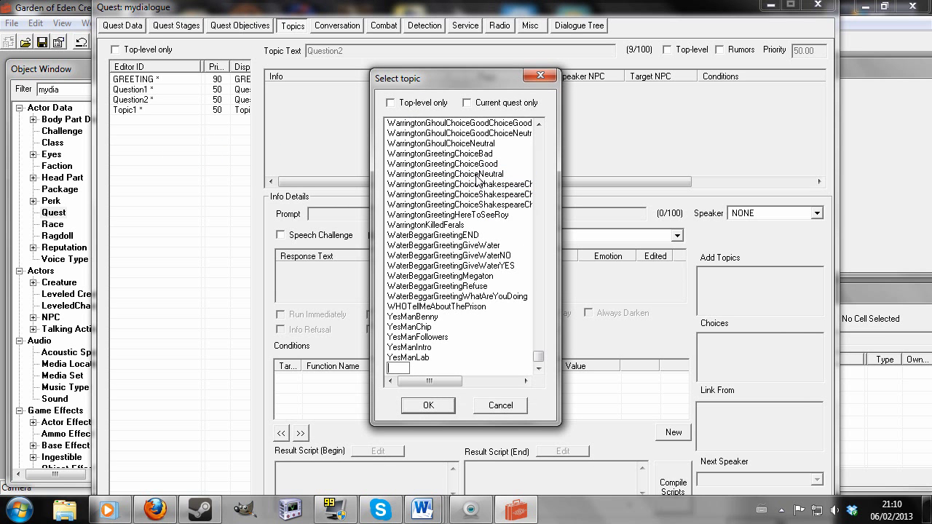
{"action": "type", "text": "Question3"}
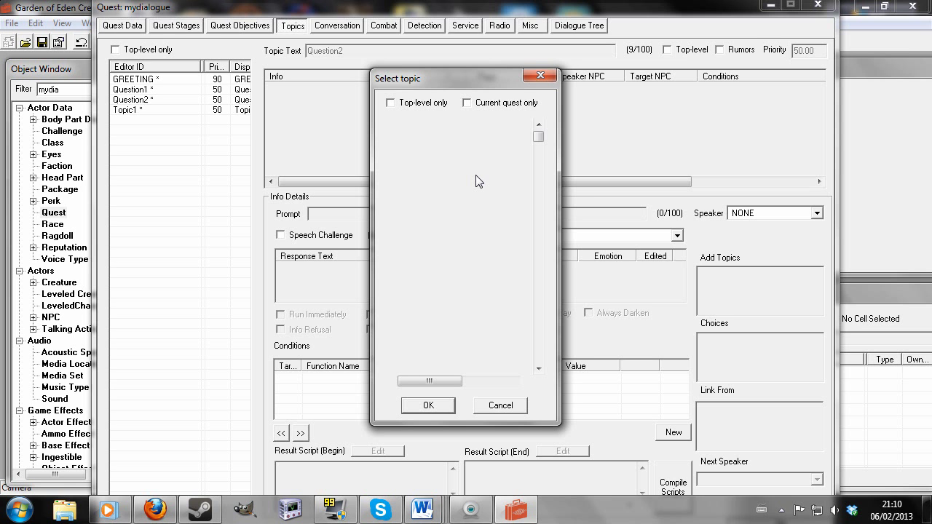
{"action": "left_click", "coordinate": [428, 406]}
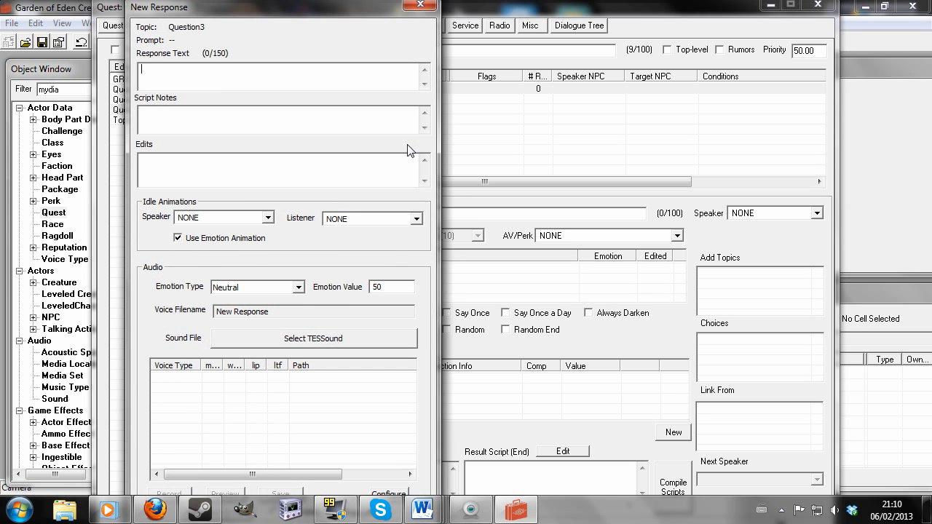
{"action": "type", "text": "Beef"}
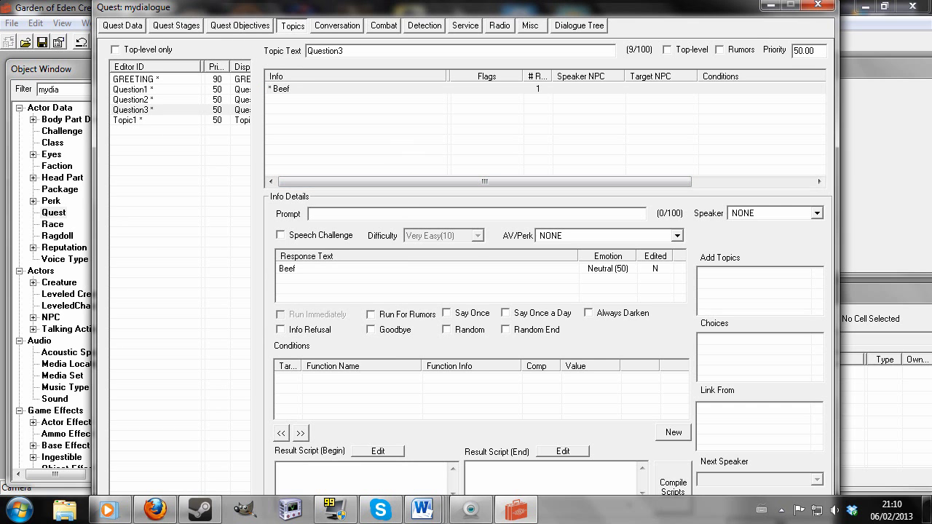
{"action": "type", "text": "If you had to eat one"}
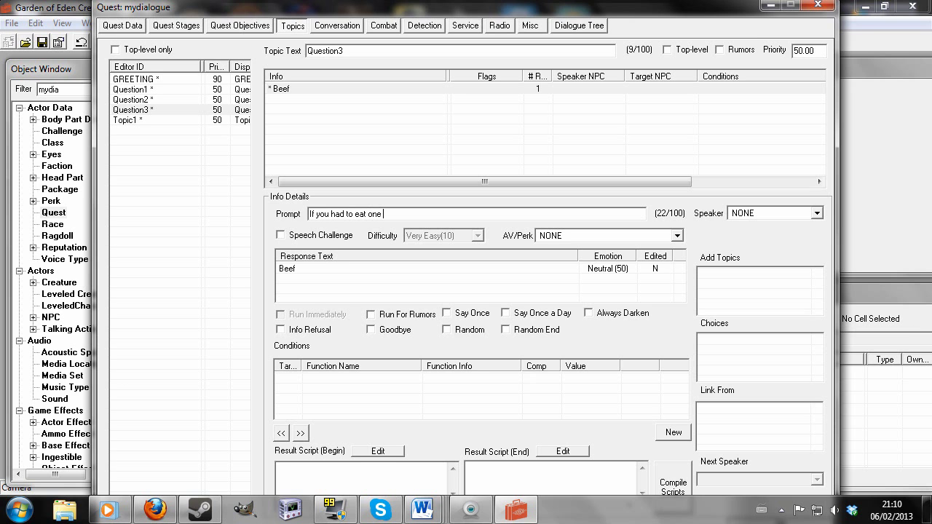
{"action": "type", "text": "meat..."}
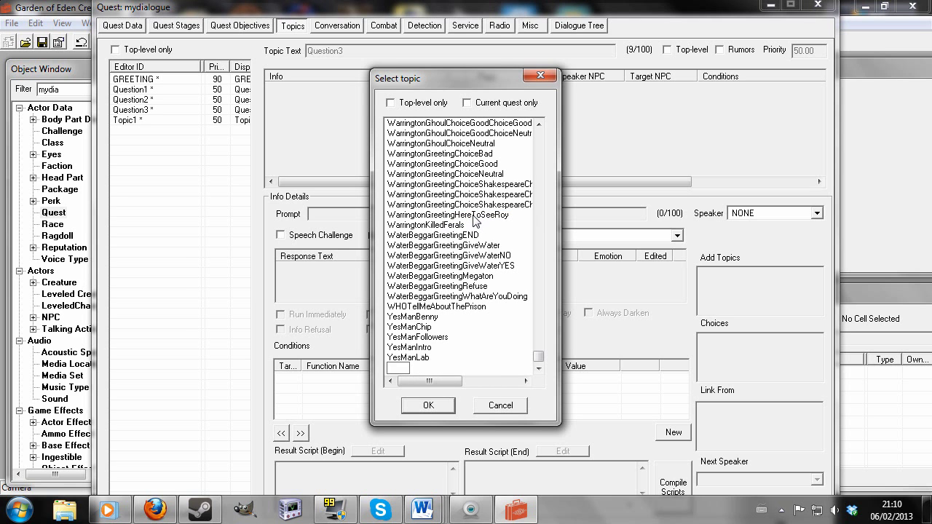
Add question4 with response 'Fine' and prompt 'I'm done with the questions'
{"action": "type", "text": "question"}
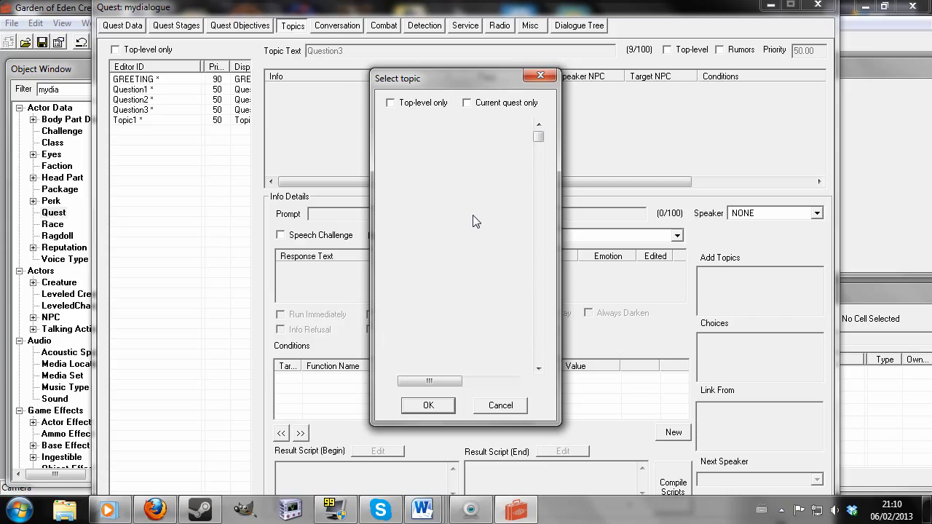
{"action": "left_click", "coordinate": [428, 406]}
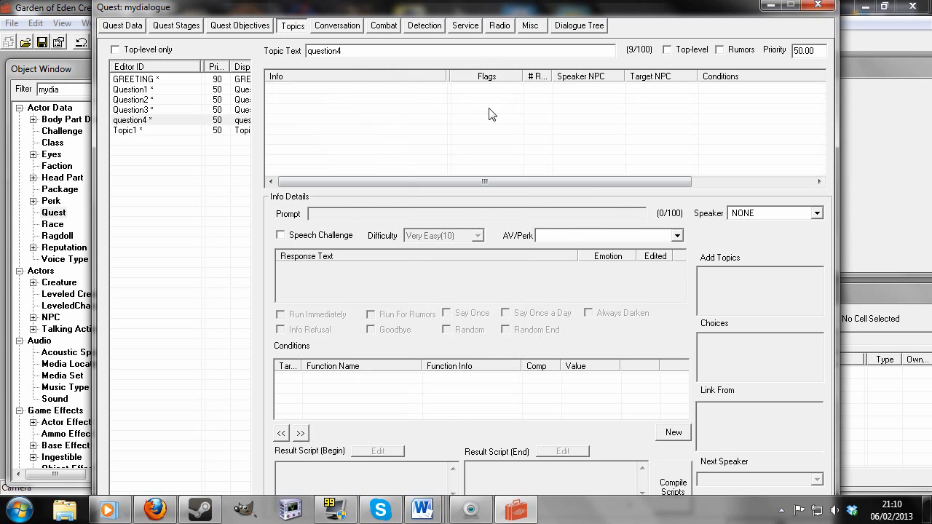
{"action": "left_click", "coordinate": [672, 432]}
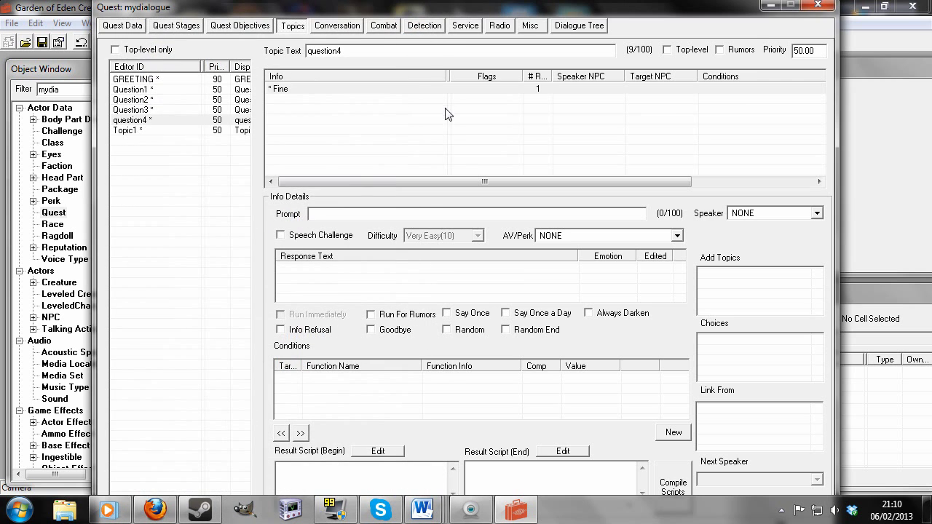
{"action": "type", "text": "f"}
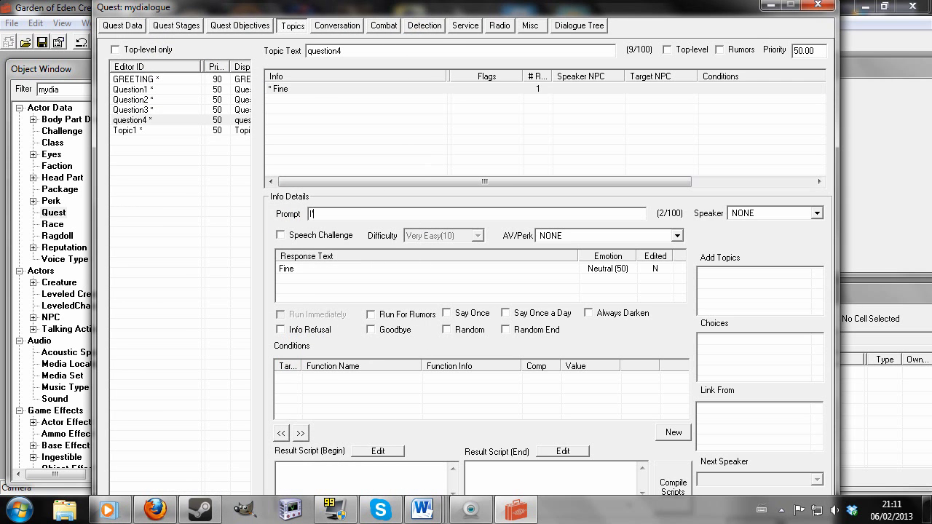
{"action": "type", "text": "'m do"}
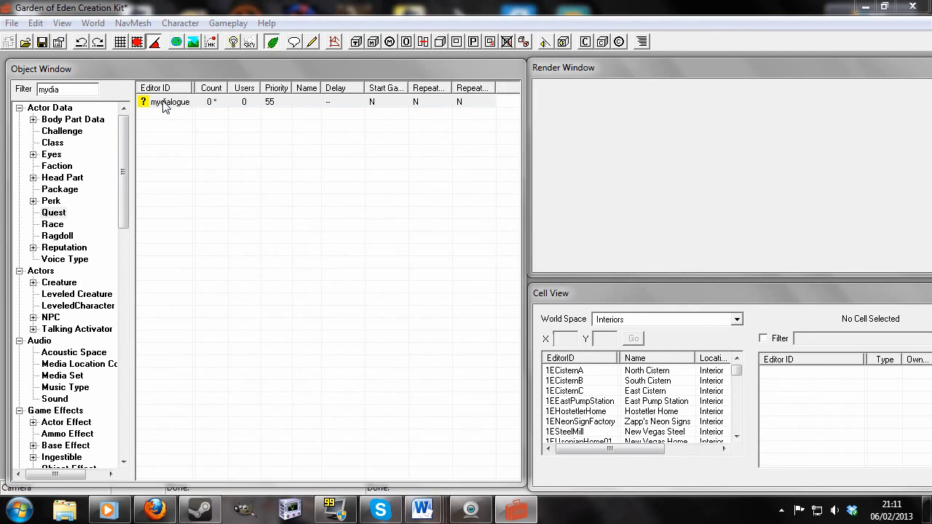
{"action": "double_click", "coordinate": [170, 101]}
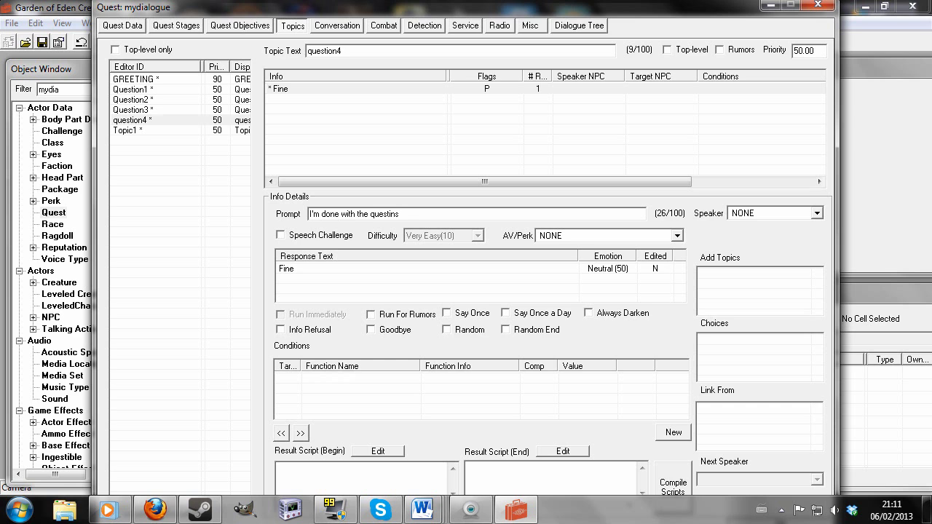
{"action": "key", "text": "BackSpace"}
{"action": "type", "text": "o"}
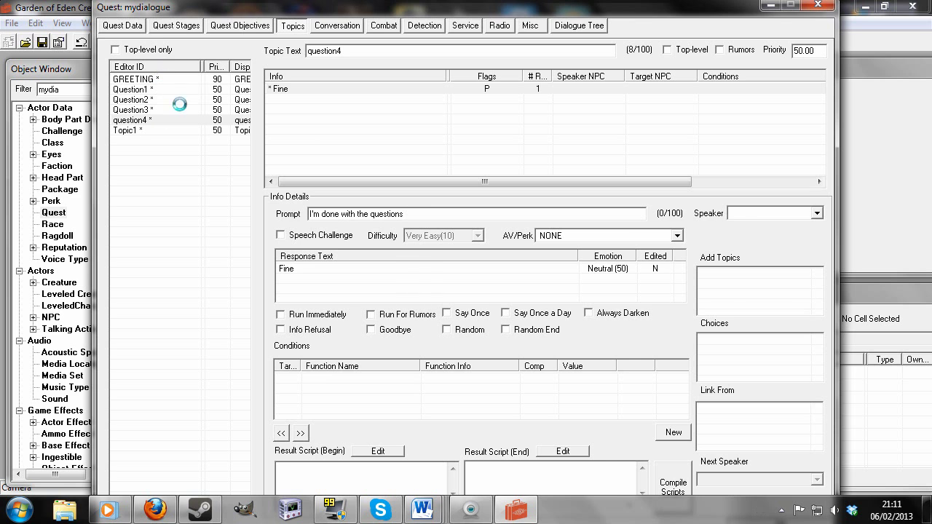
Add Question1, Question2, Question3 and question4 as Topic1's choices
{"action": "left_click", "coordinate": [134, 79]}
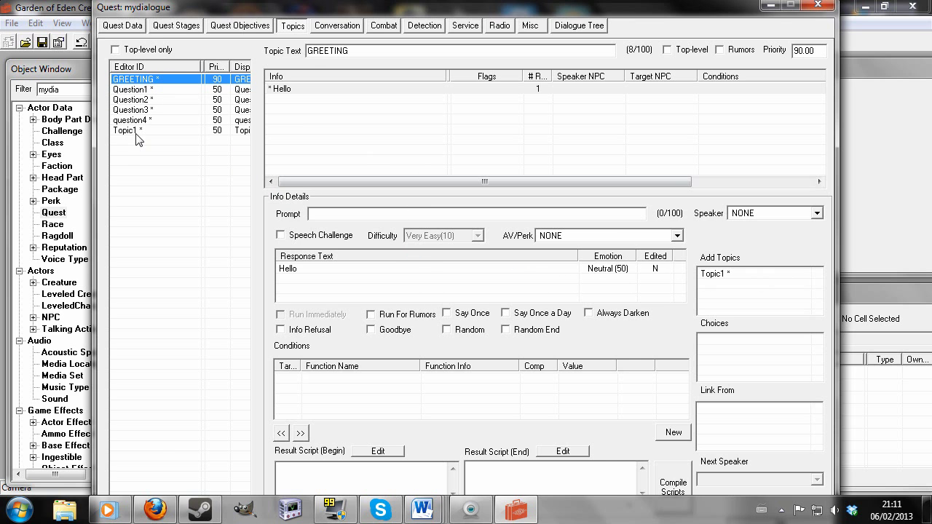
{"action": "left_click", "coordinate": [131, 130]}
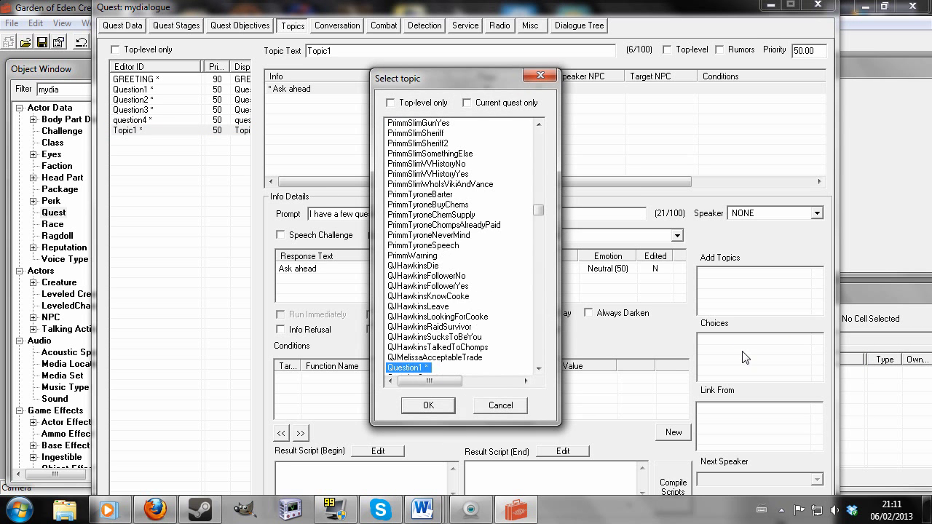
{"action": "left_click", "coordinate": [428, 406]}
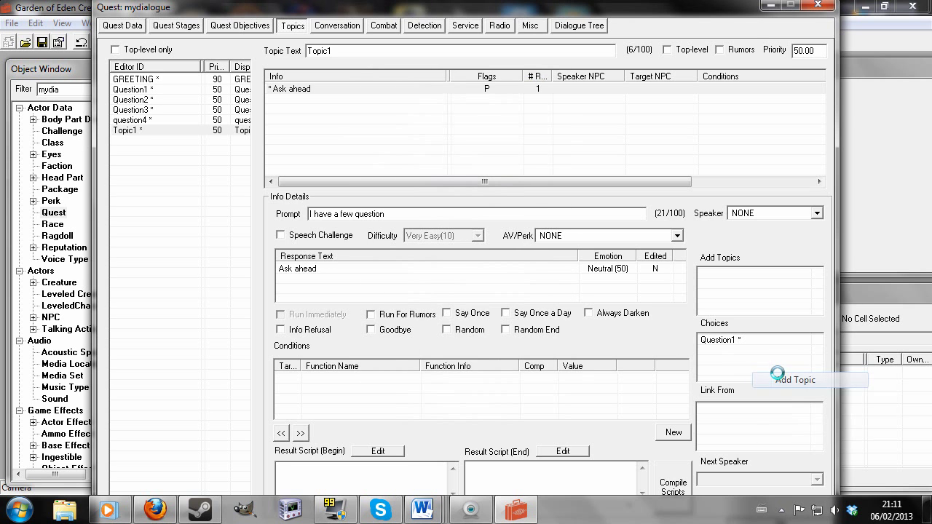
{"action": "left_click", "coordinate": [794, 380]}
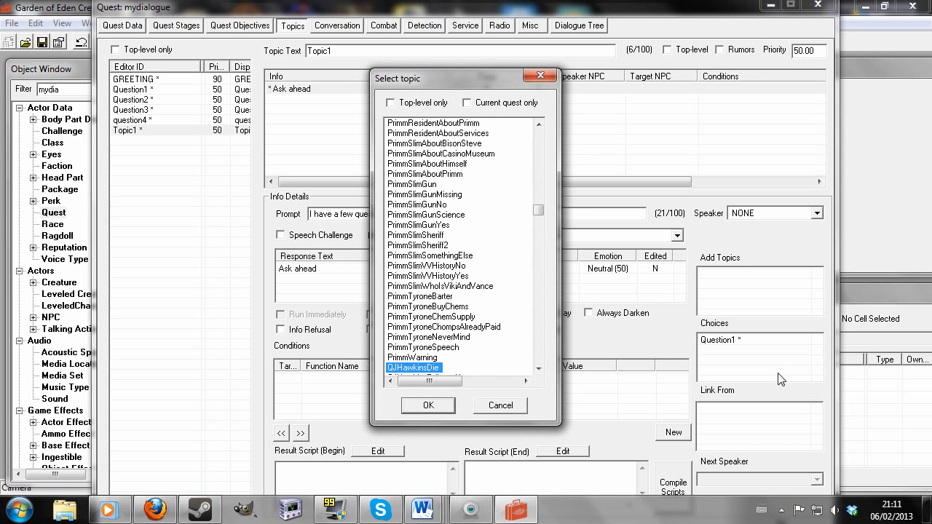
{"action": "left_click", "coordinate": [428, 406]}
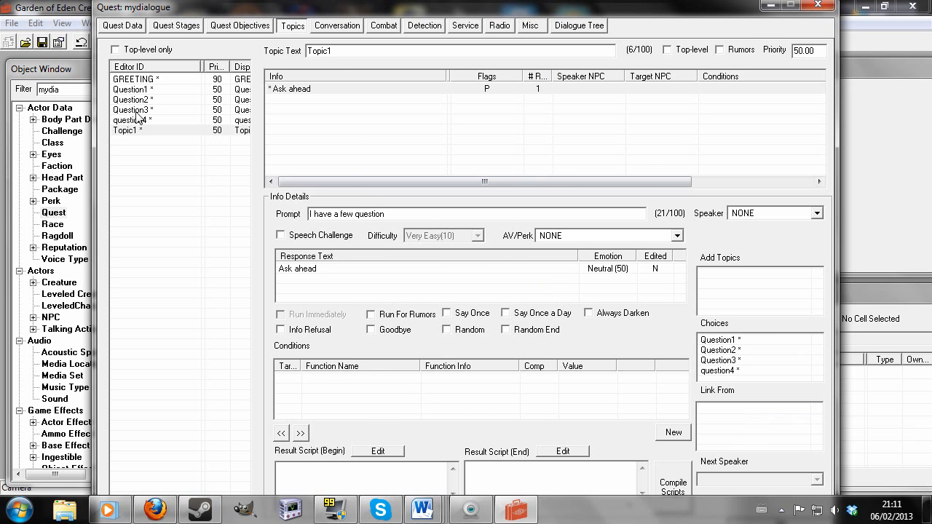
Paste the four question choices into Question2 and Question3
{"action": "left_click", "coordinate": [132, 89]}
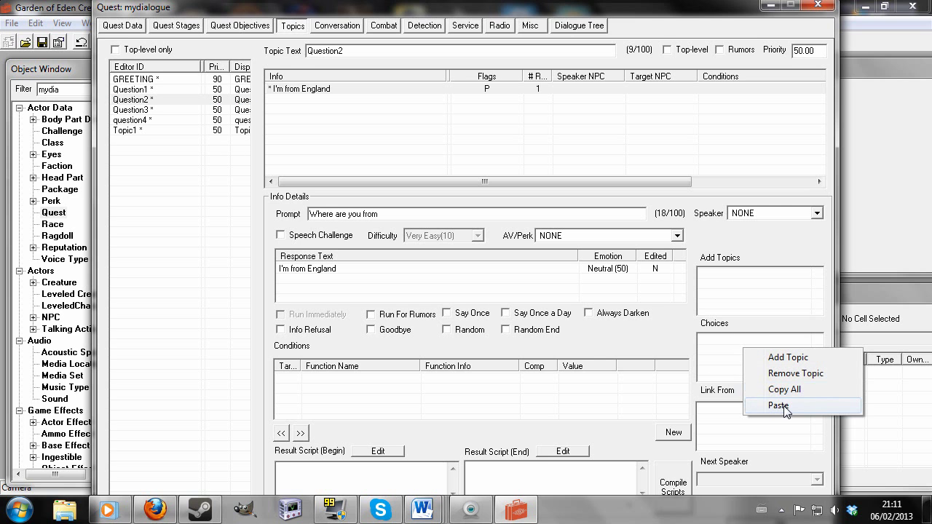
{"action": "left_click", "coordinate": [779, 406]}
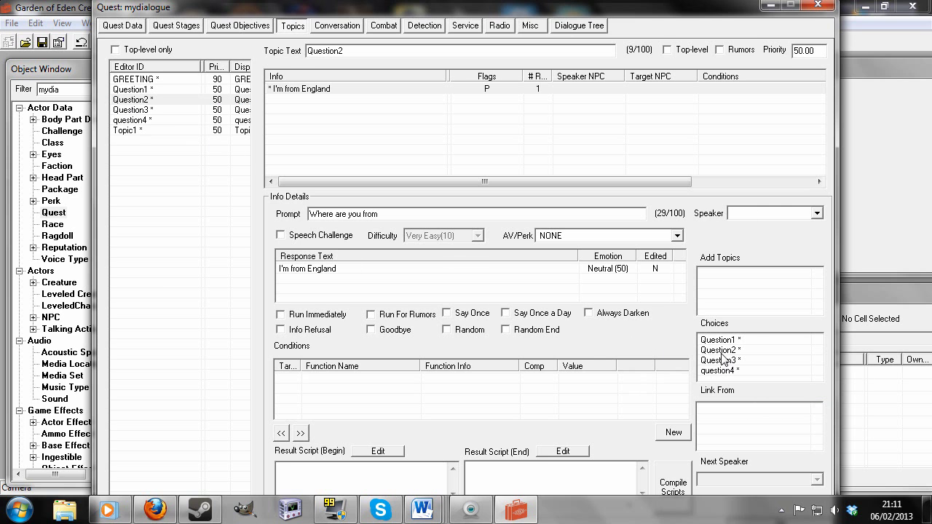
{"action": "left_click", "coordinate": [132, 109]}
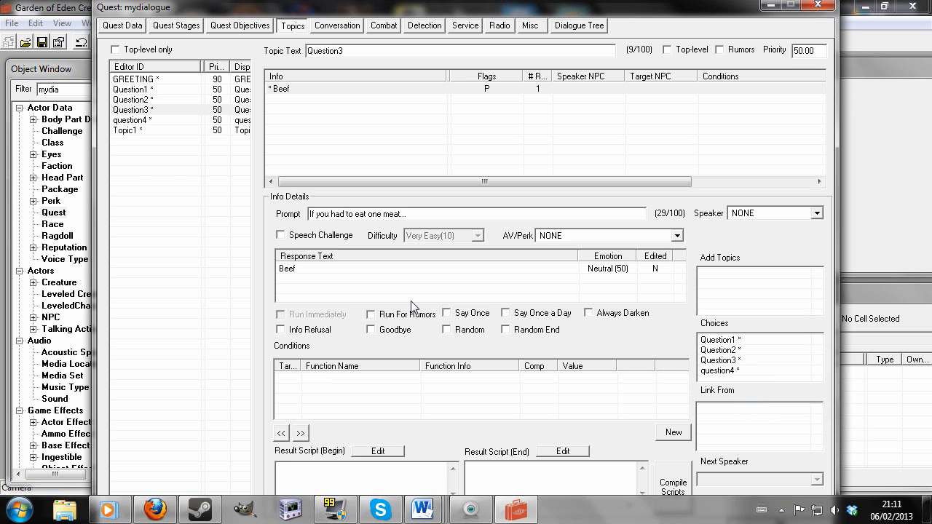
{"action": "left_click", "coordinate": [132, 120]}
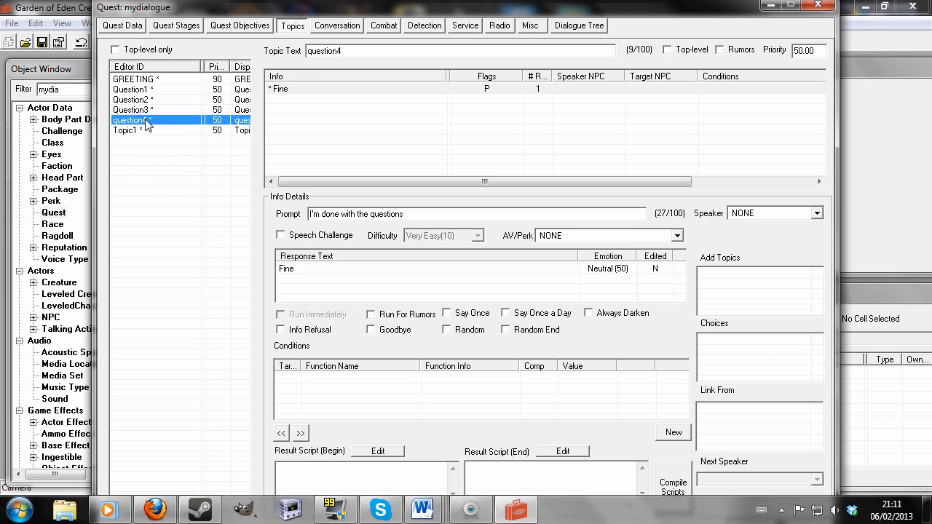
{"action": "left_click", "coordinate": [134, 79]}
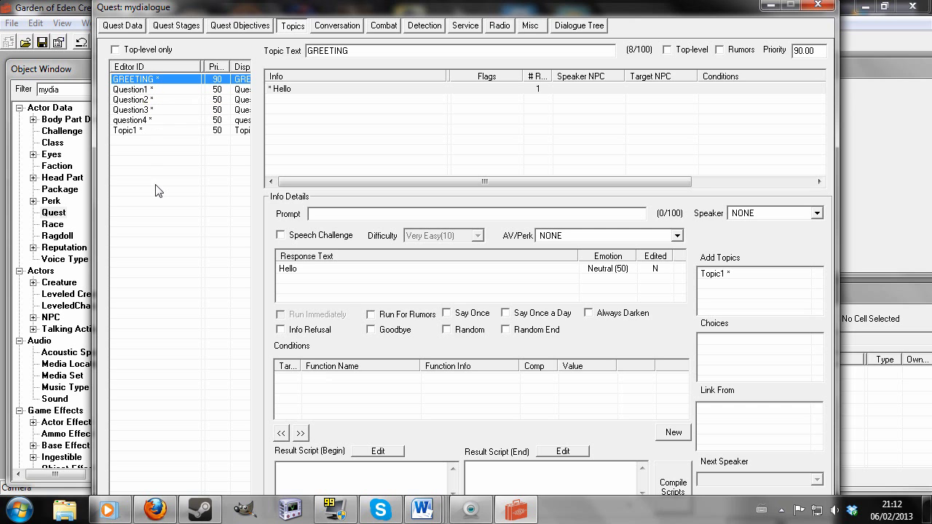
{"action": "mouse_move", "coordinate": [792, 318]}
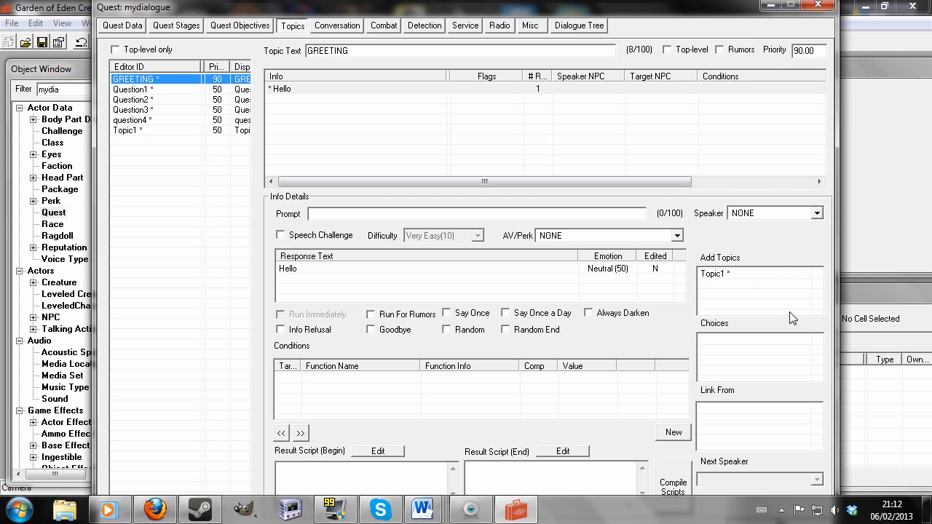
{"action": "mouse_move", "coordinate": [166, 97]}
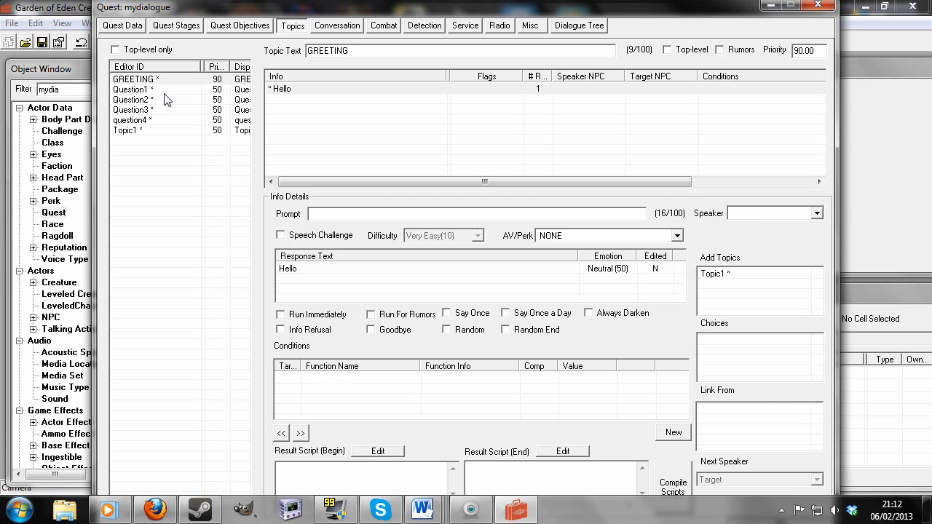
Check the Choices lists of Question1, Question2, Question3 and question4
{"action": "left_click", "coordinate": [132, 89]}
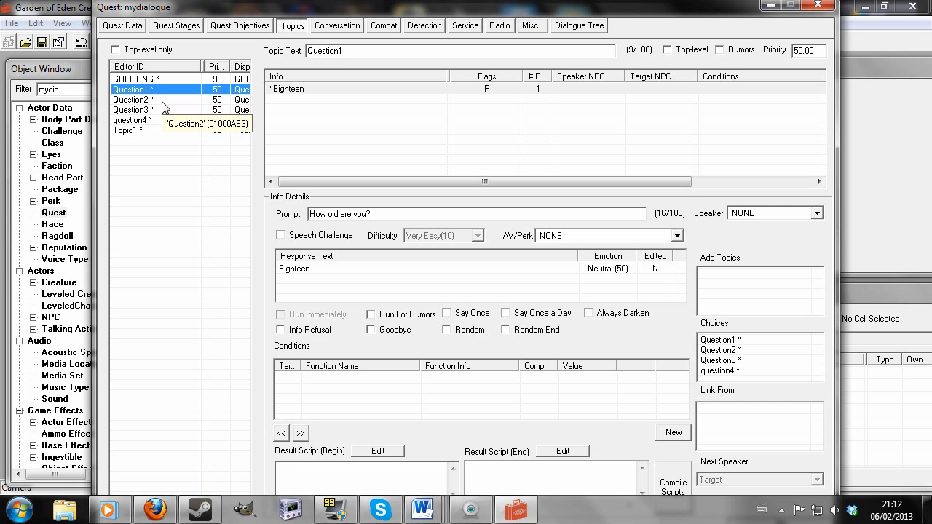
{"action": "left_click", "coordinate": [134, 100]}
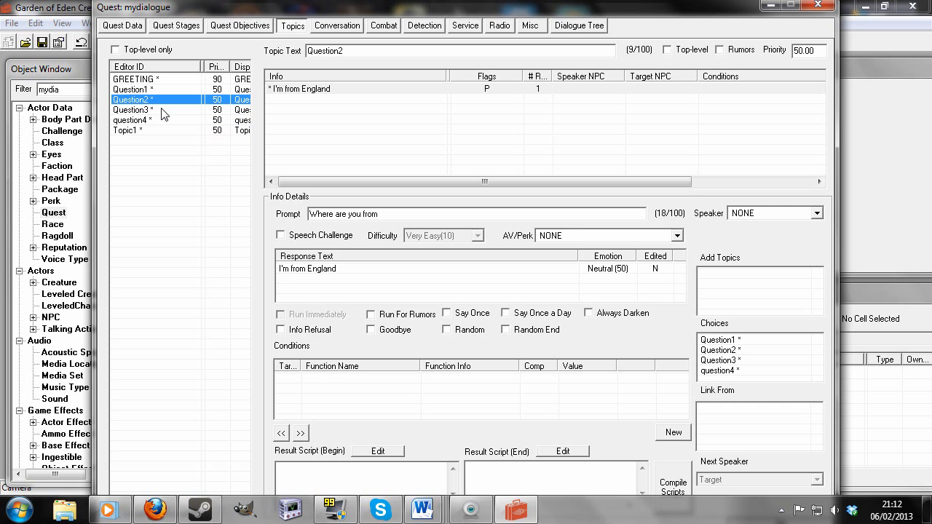
{"action": "left_click", "coordinate": [133, 109]}
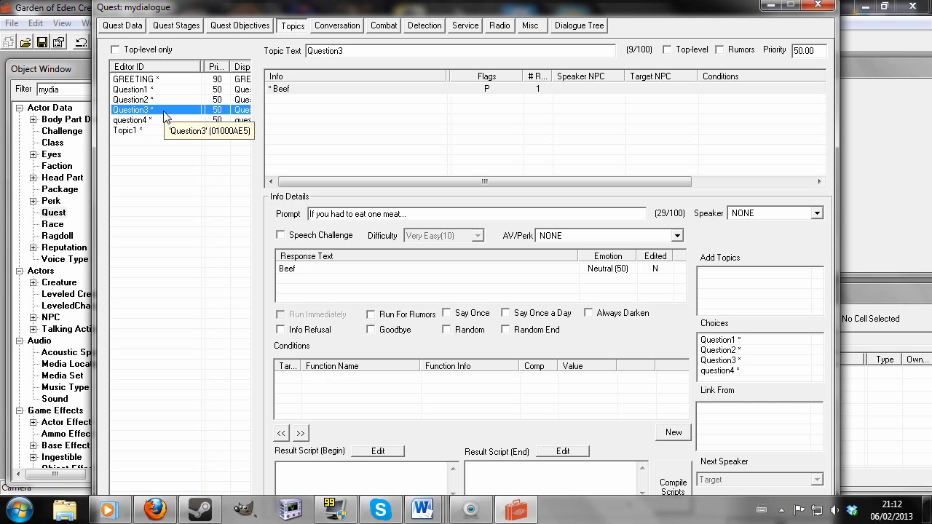
{"action": "mouse_move", "coordinate": [163, 126]}
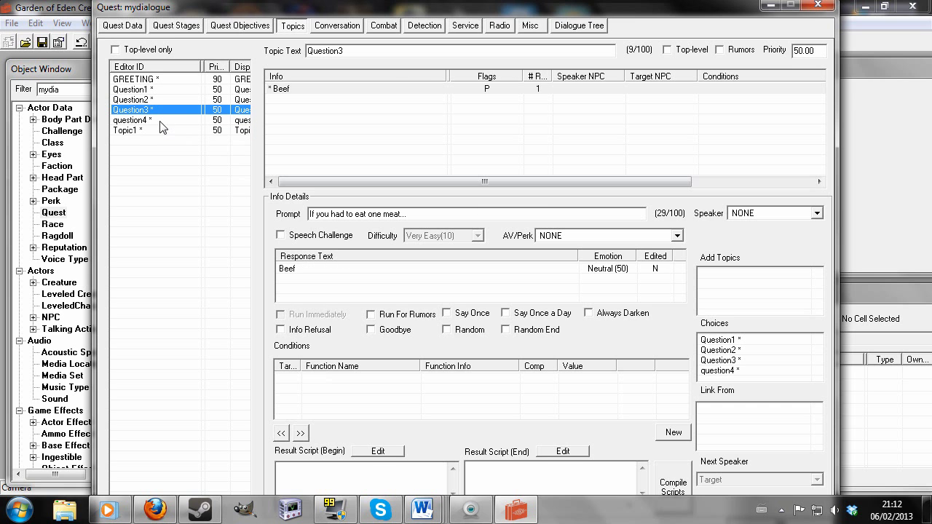
{"action": "left_click", "coordinate": [133, 120]}
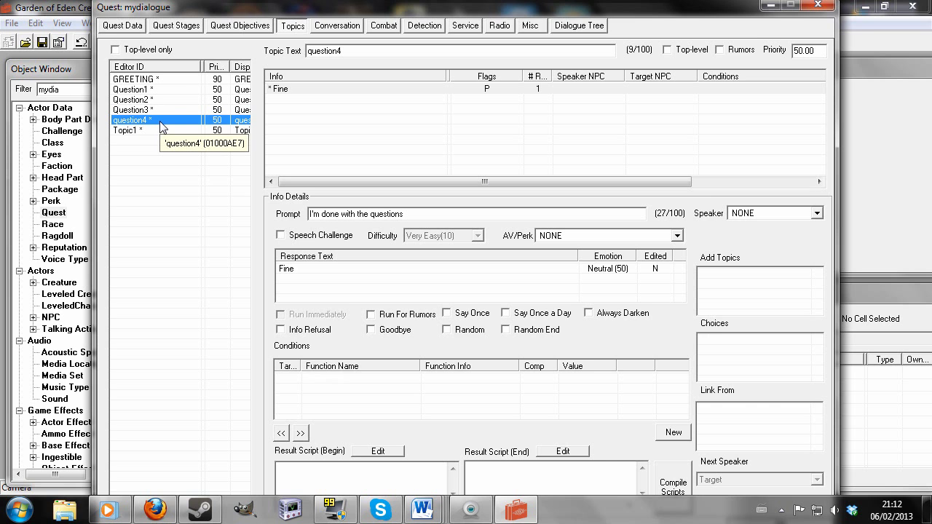
Review each question topic's response and choices again, ending on GREETING
{"action": "left_click", "coordinate": [131, 89]}
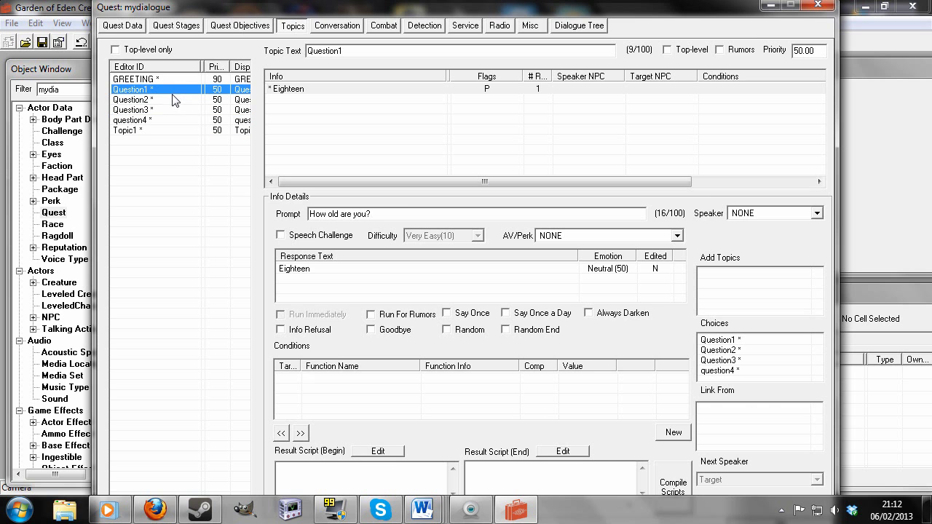
{"action": "left_click", "coordinate": [133, 100]}
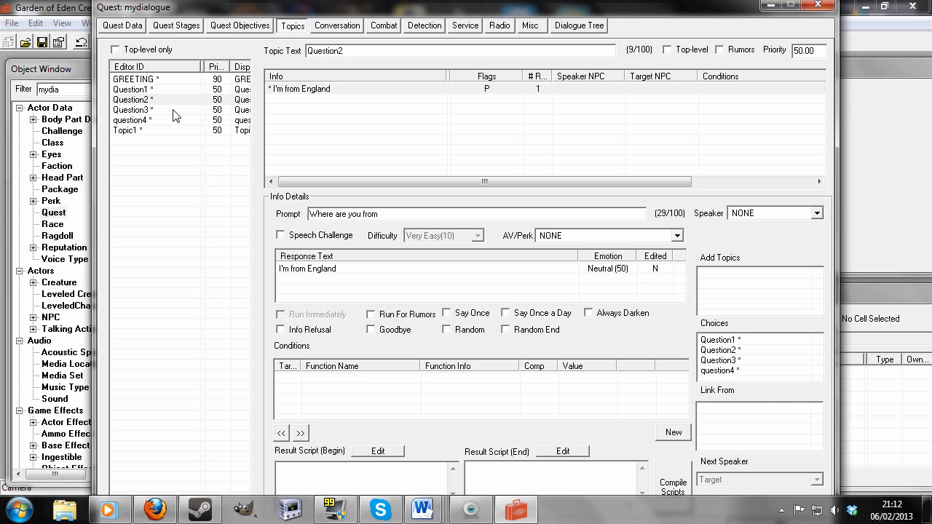
{"action": "left_click", "coordinate": [132, 109]}
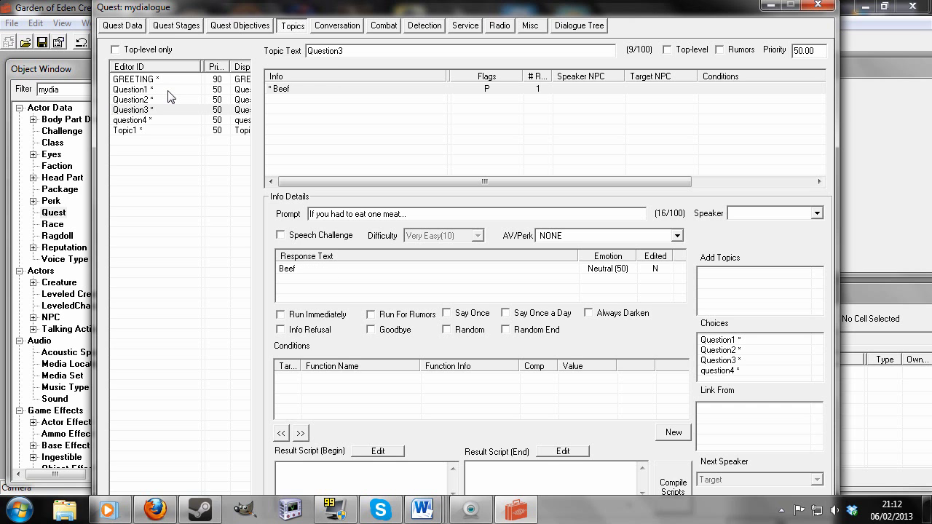
{"action": "left_click", "coordinate": [133, 89]}
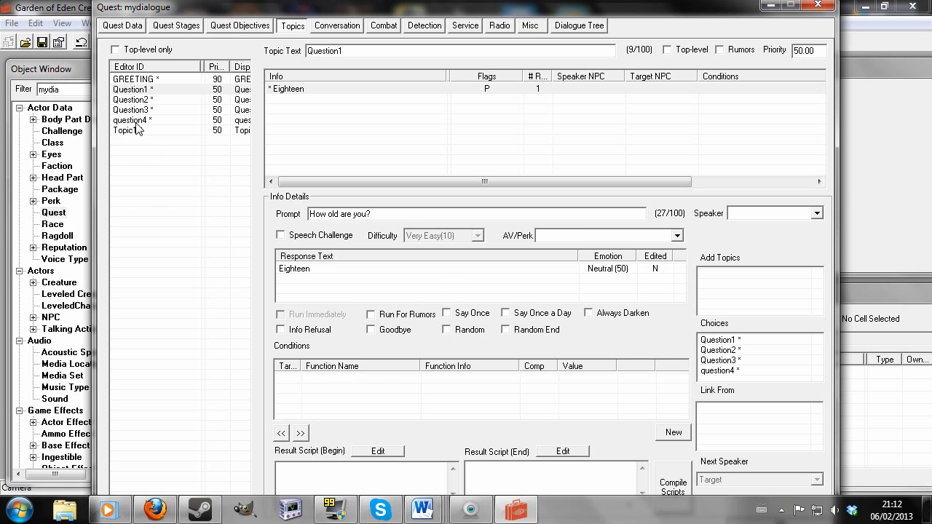
{"action": "left_click", "coordinate": [131, 120]}
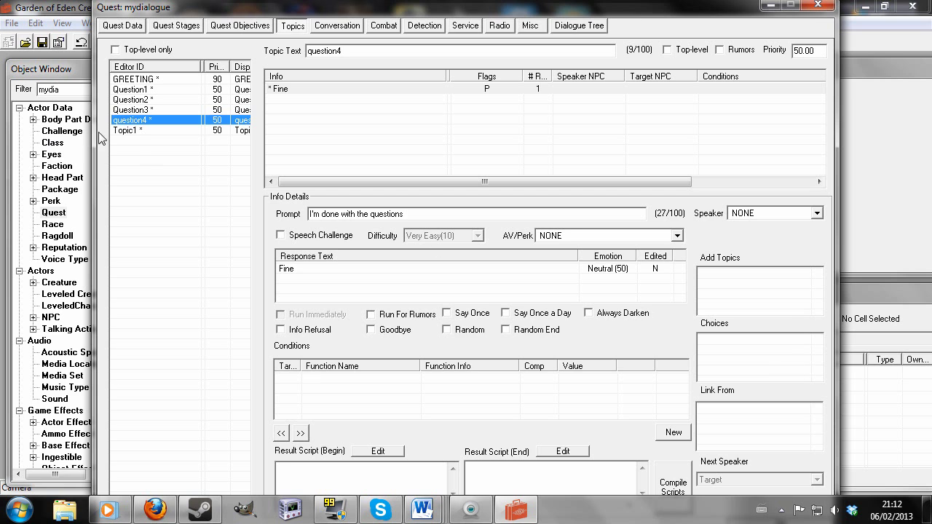
{"action": "left_click", "coordinate": [139, 79]}
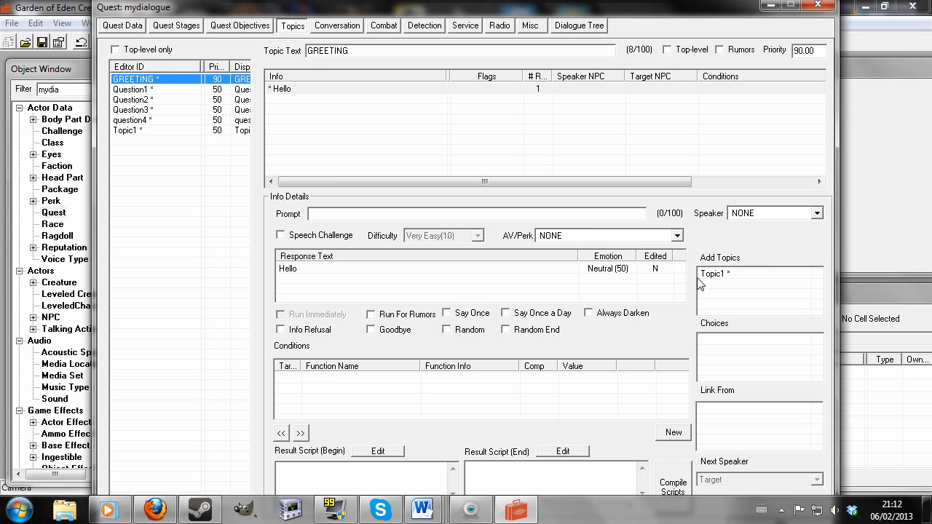
{"action": "mouse_move", "coordinate": [124, 175]}
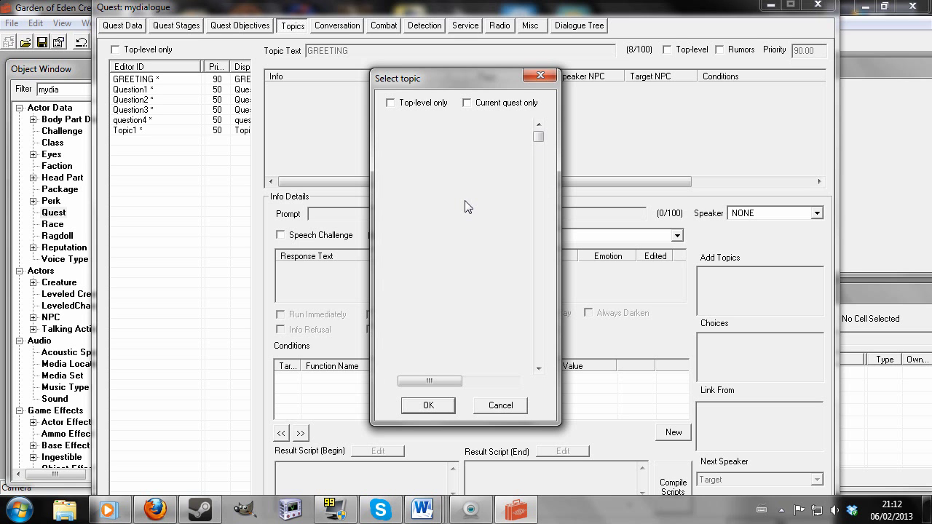
{"action": "mouse_move", "coordinate": [447, 193]}
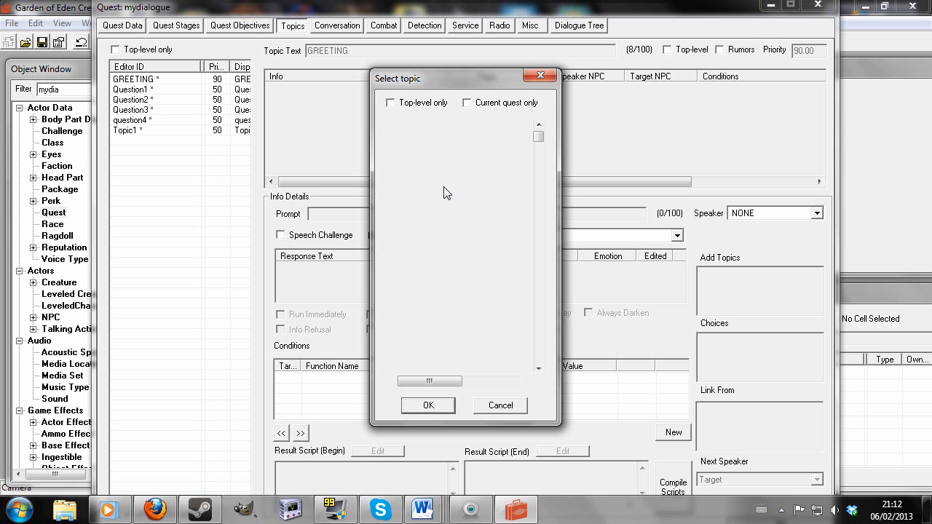
Create a new topic Topic2 in mydialogue with the response line 'Bye'
{"action": "left_click", "coordinate": [427, 406]}
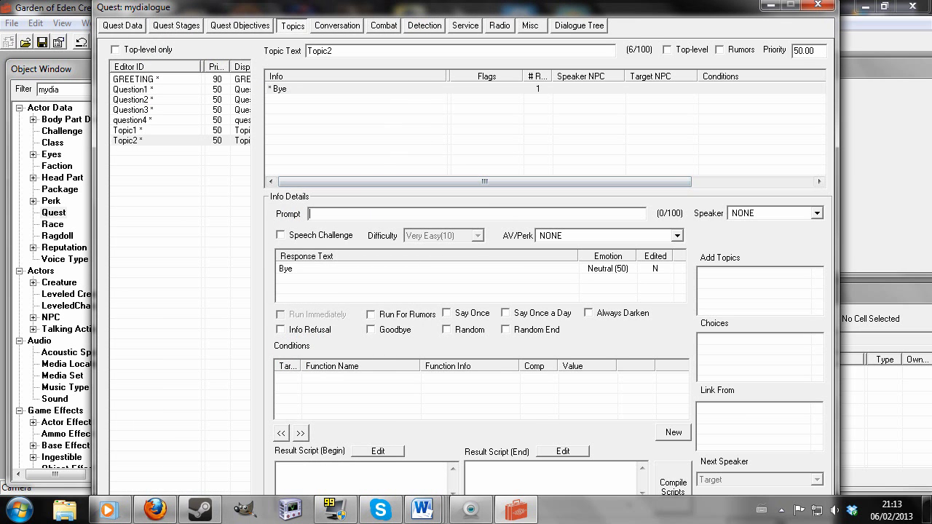
Give Topic2 the prompt 'I'm done with you' and tick Goodbye
{"action": "type", "text": "I'm done"}
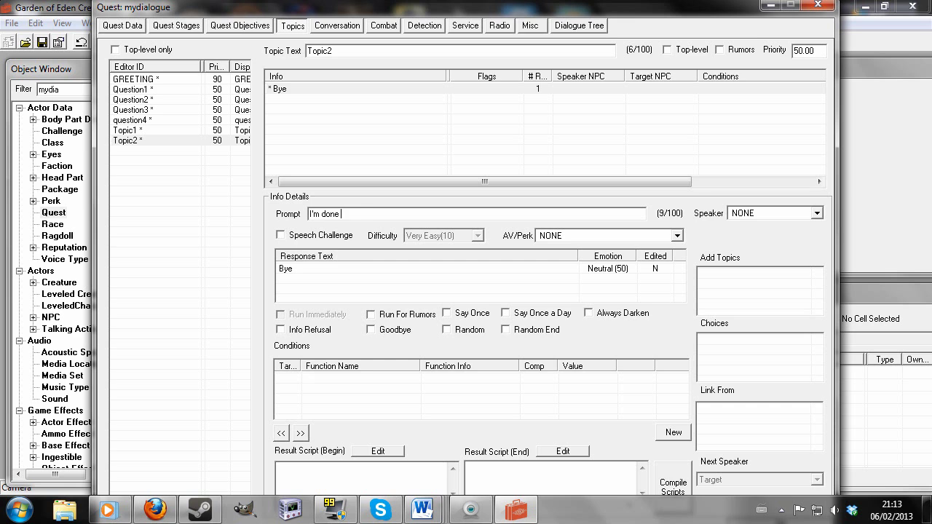
{"action": "type", "text": "with you"}
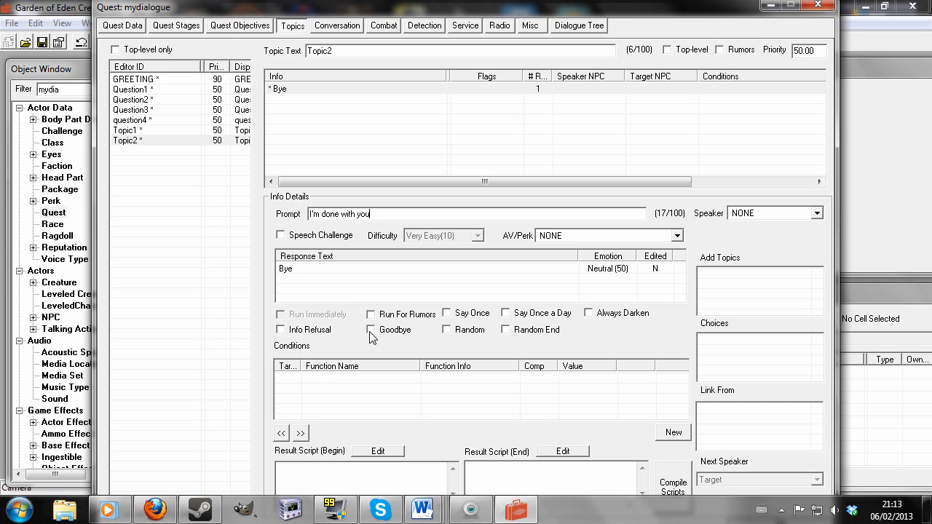
{"action": "left_click", "coordinate": [370, 330]}
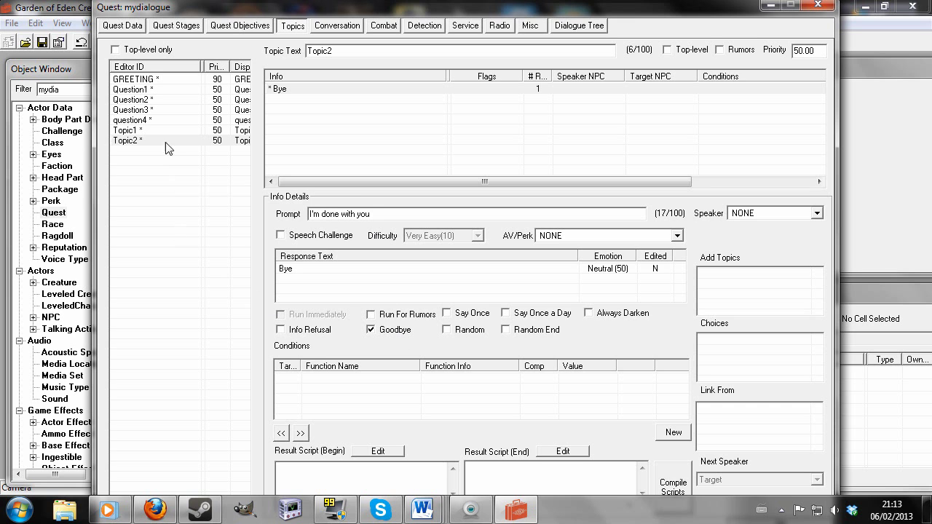
Add Topic2 to GREETING's added topics alongside Topic1
{"action": "left_click", "coordinate": [133, 79]}
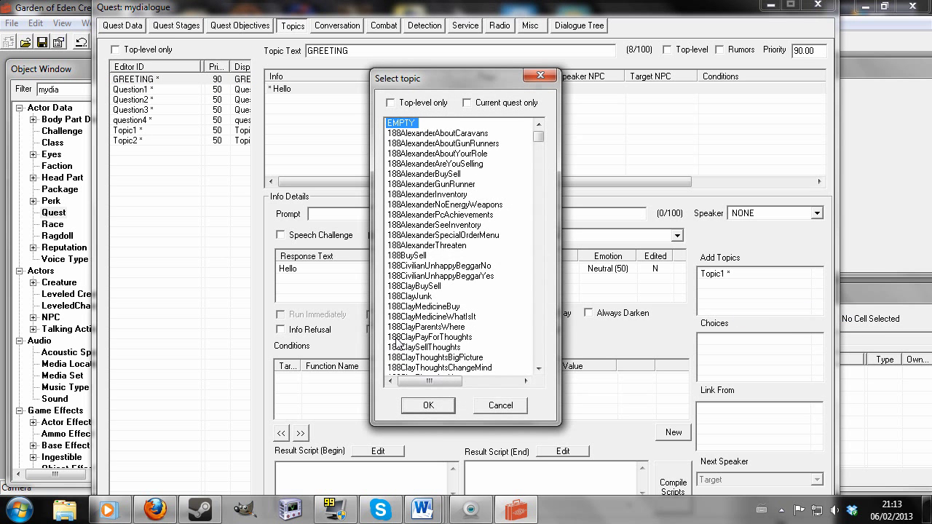
{"action": "left_click", "coordinate": [428, 406]}
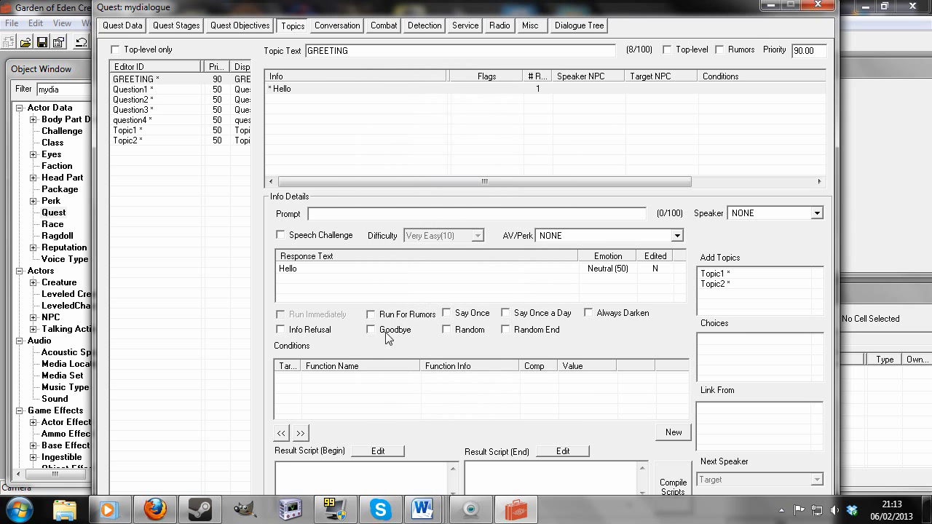
{"action": "left_click", "coordinate": [336, 25]}
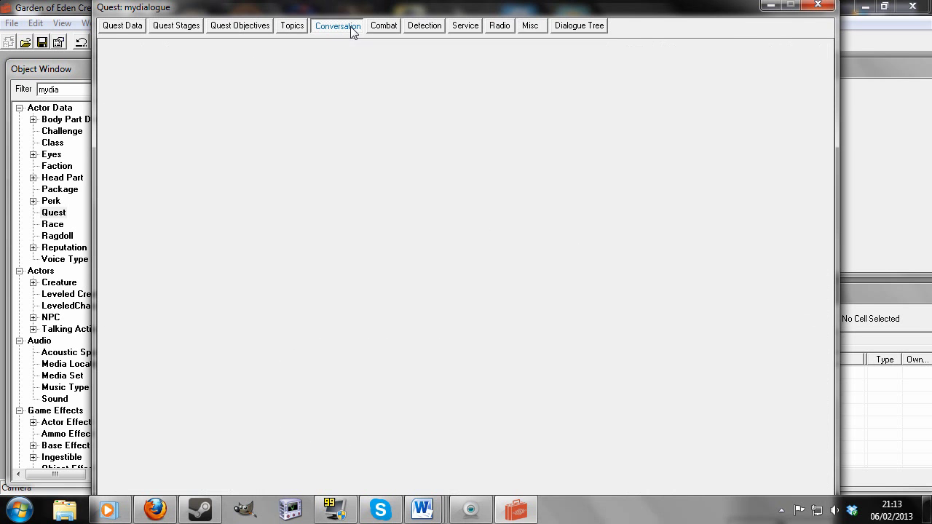
Recheck Topic2, Question1 and GREETING in the Topics list, then view the Dialogue Tree
{"action": "left_click", "coordinate": [338, 25]}
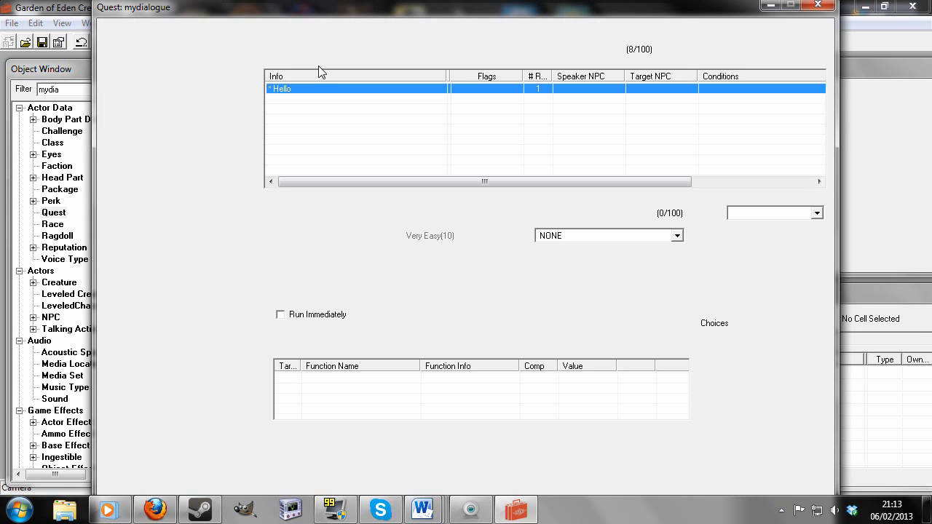
{"action": "left_click", "coordinate": [291, 25]}
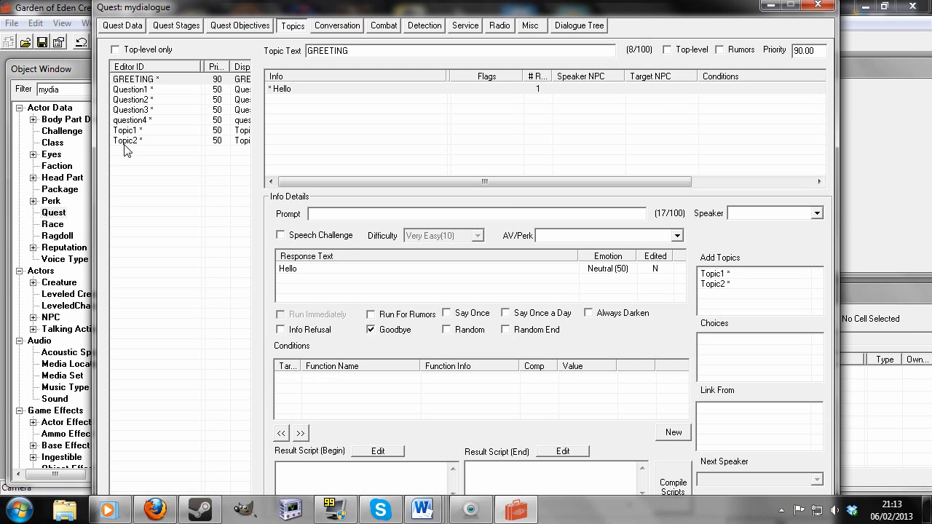
{"action": "left_click", "coordinate": [127, 140]}
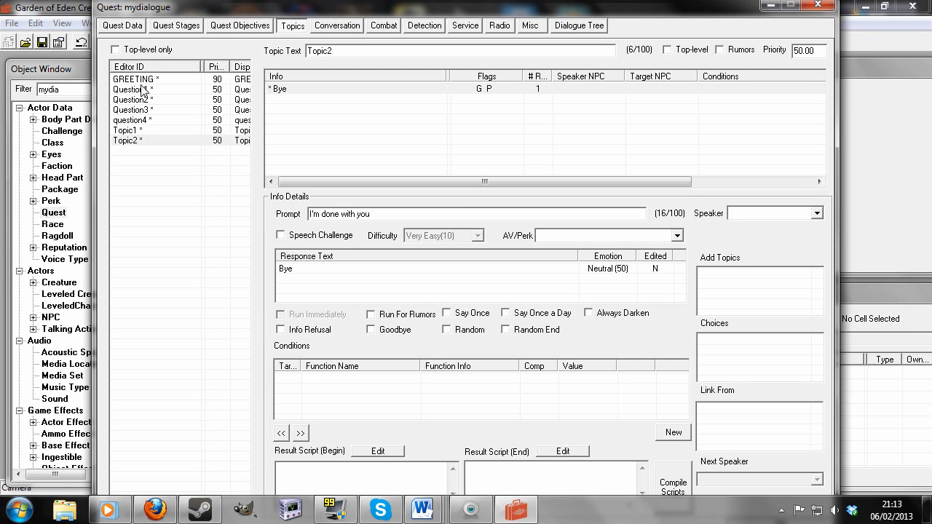
{"action": "left_click", "coordinate": [131, 89]}
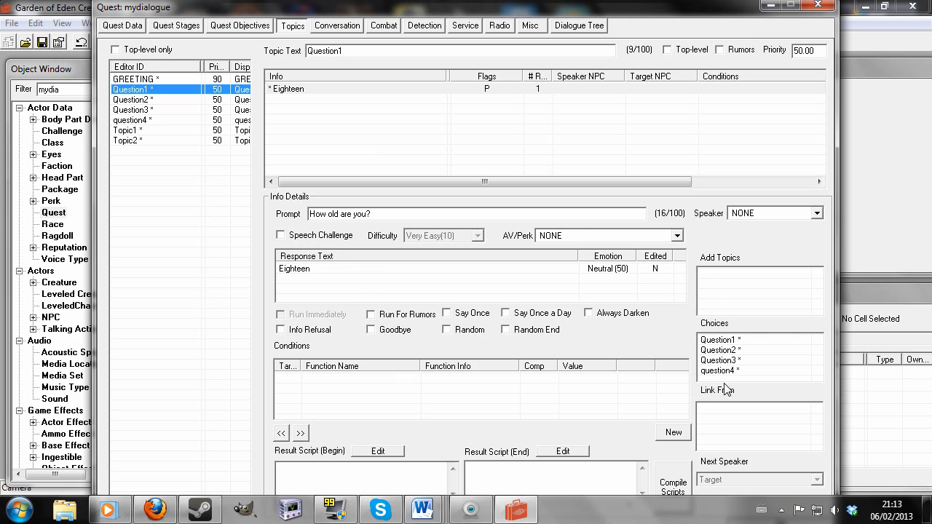
{"action": "left_click", "coordinate": [128, 139]}
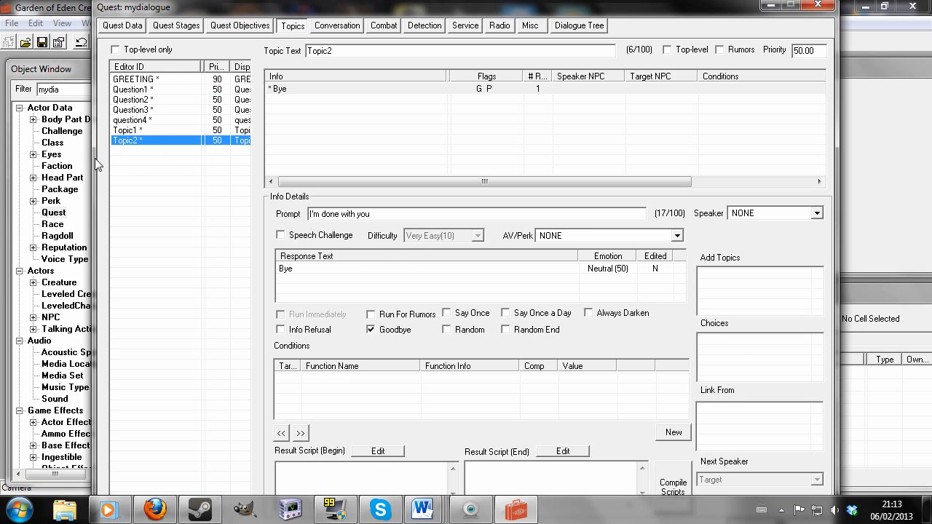
{"action": "mouse_move", "coordinate": [169, 86]}
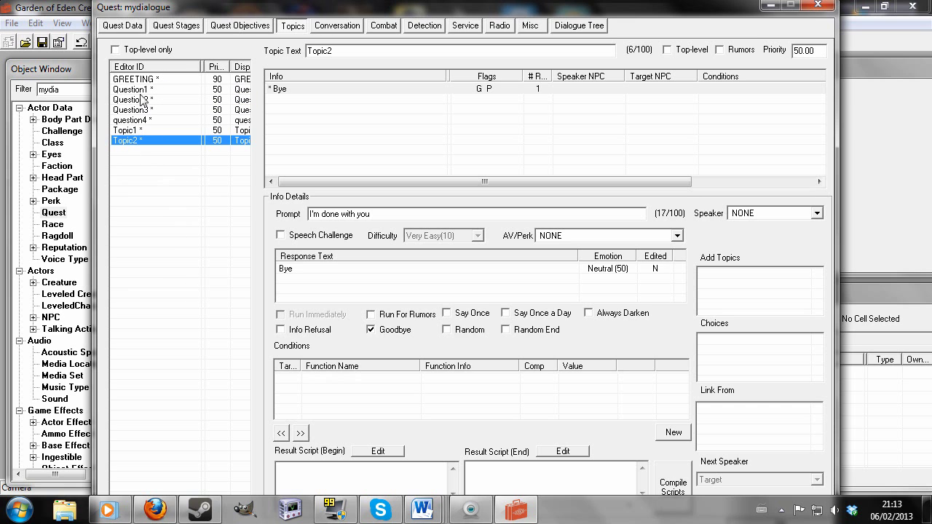
{"action": "left_click", "coordinate": [133, 79]}
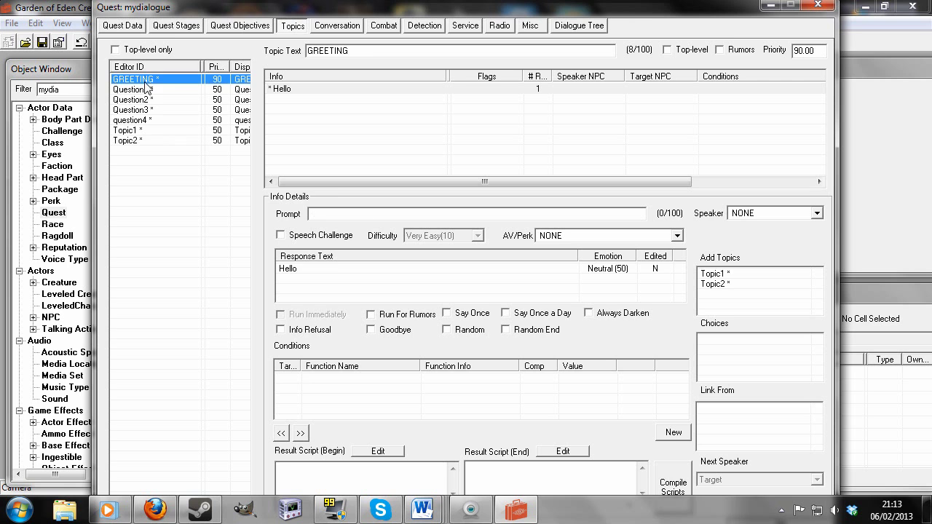
{"action": "left_click", "coordinate": [133, 90]}
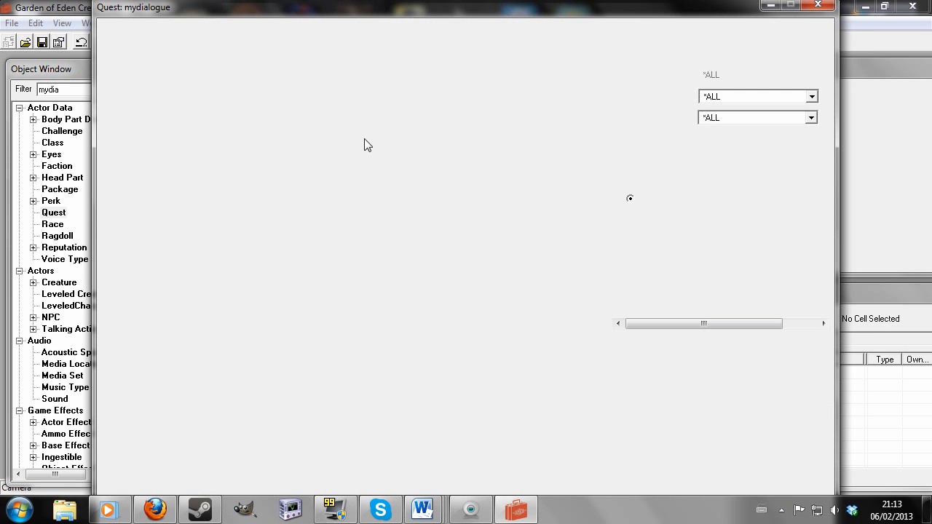
Expand Topic1 and Question1 in the dialogue tree to verify the four question choices
{"action": "left_click", "coordinate": [579, 25]}
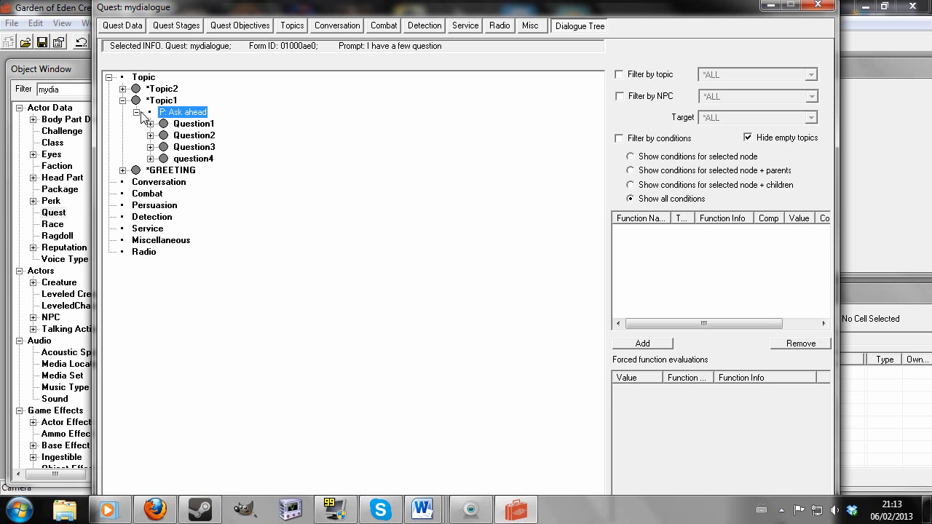
{"action": "left_click", "coordinate": [152, 123]}
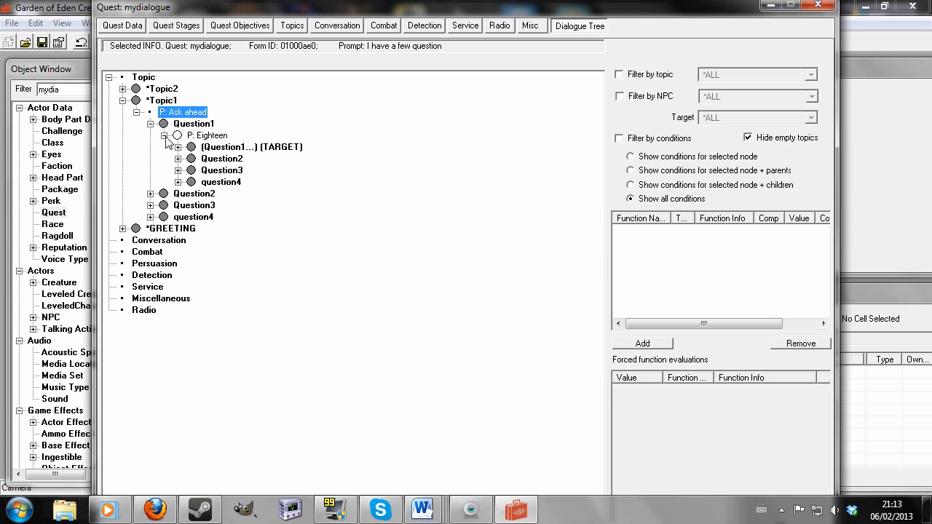
{"action": "left_click", "coordinate": [136, 101]}
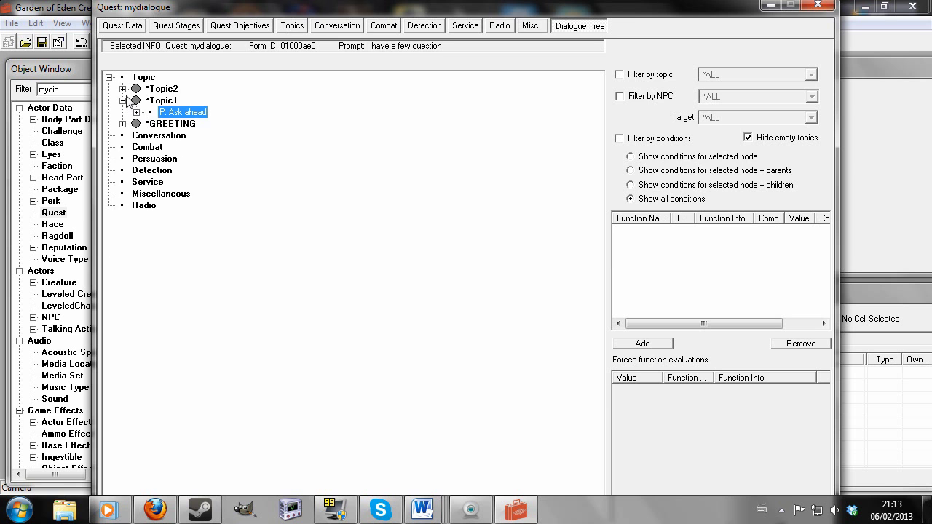
{"action": "left_click", "coordinate": [175, 26]}
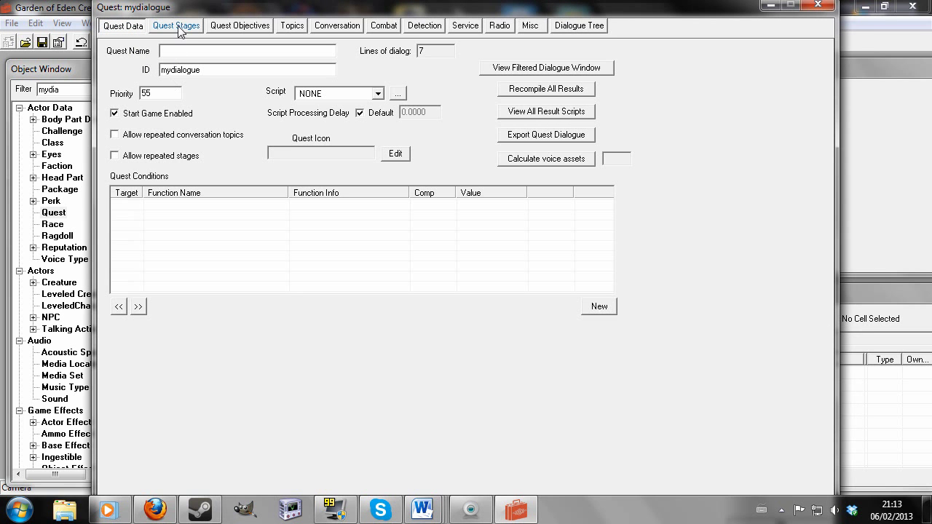
Reopen the Topics list and start editing GREETING's topic text
{"action": "left_click", "coordinate": [291, 26]}
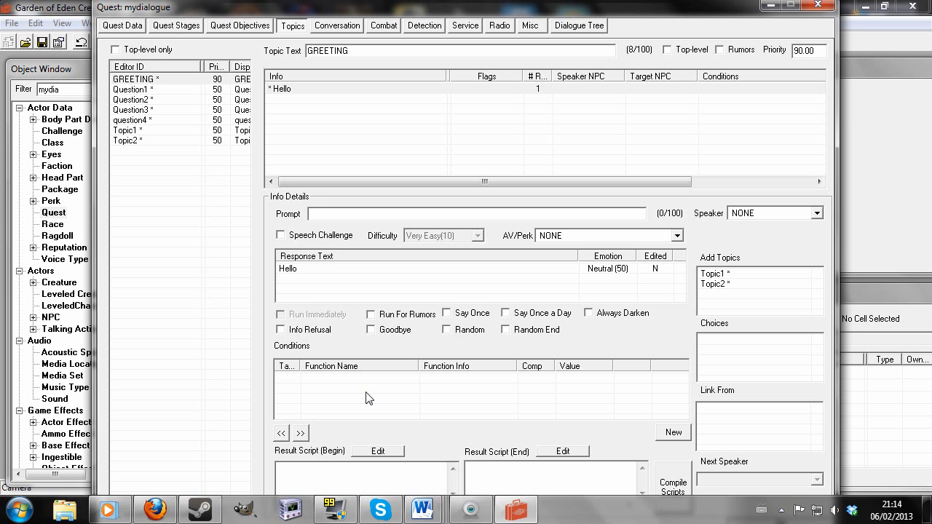
{"action": "mouse_move", "coordinate": [368, 402]}
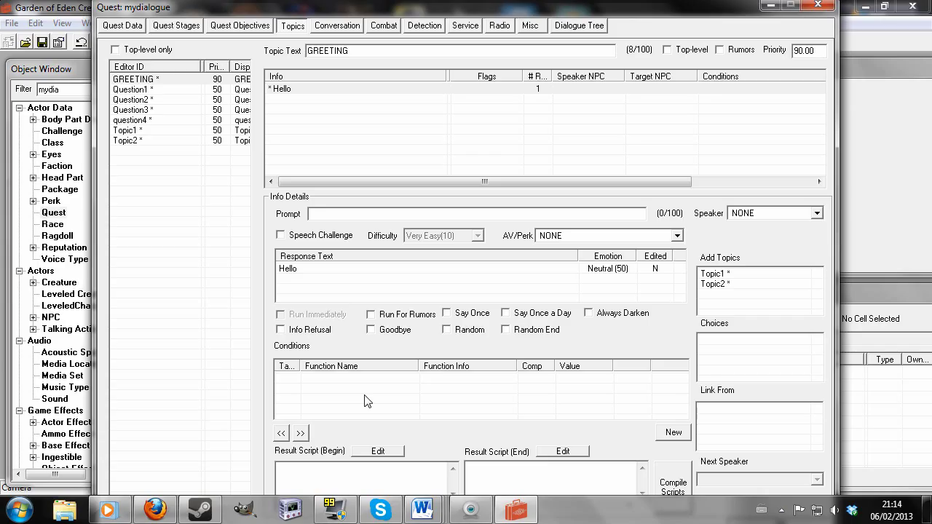
{"action": "mouse_move", "coordinate": [367, 386]}
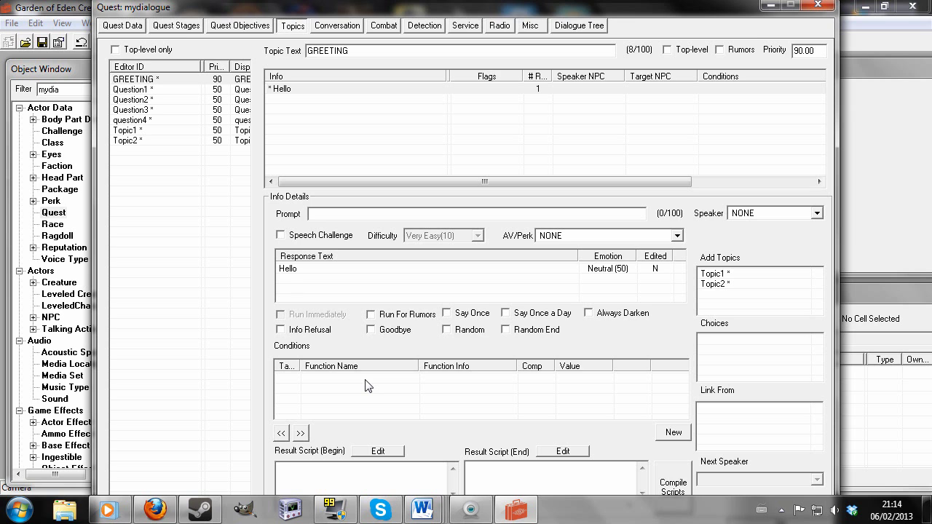
{"action": "left_click", "coordinate": [348, 50]}
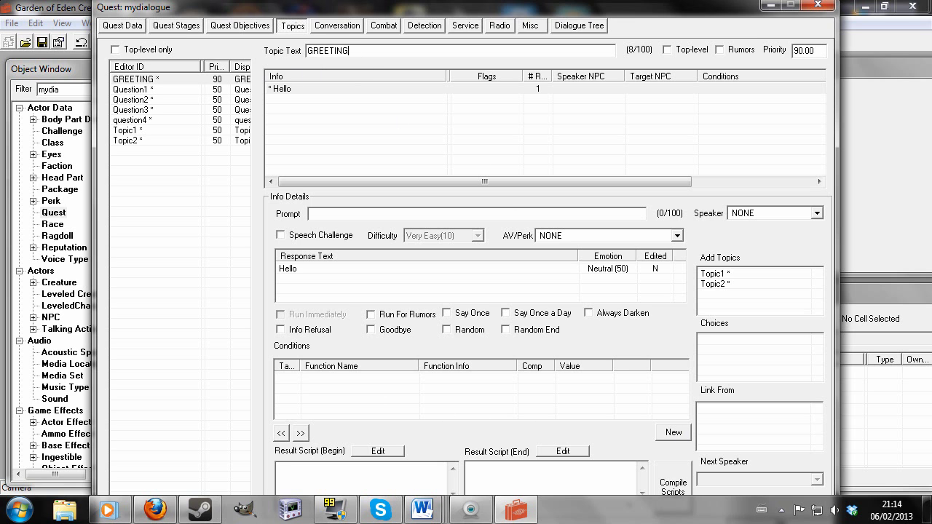